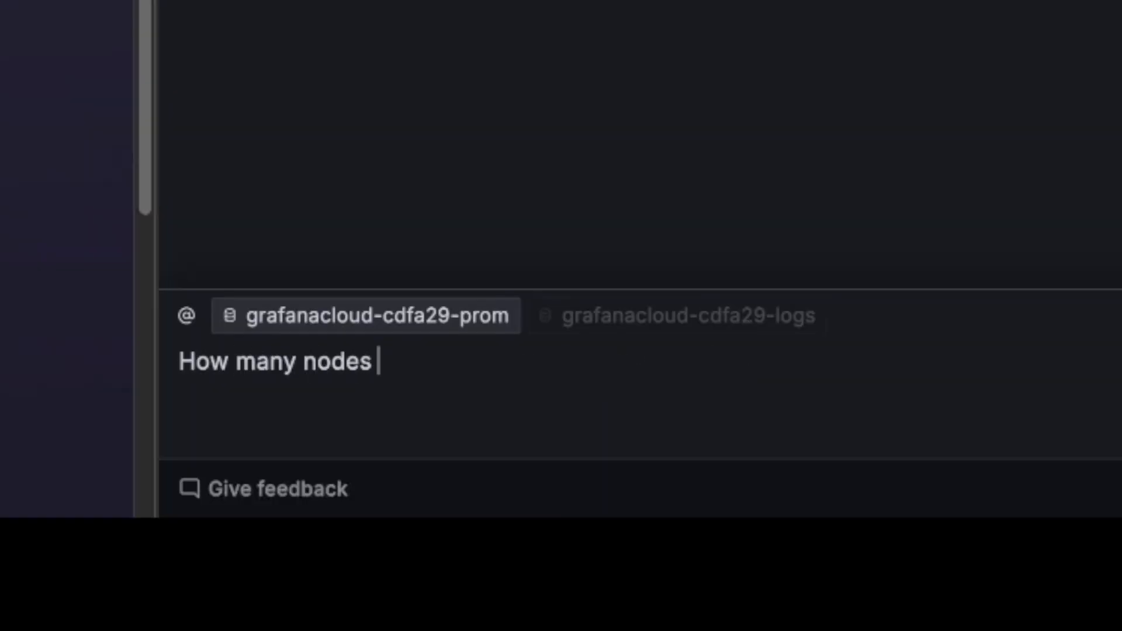
Ask the assistant 'How many nodes do we have in this k8s'.
{"action": "type", "text": "do we have in this"}
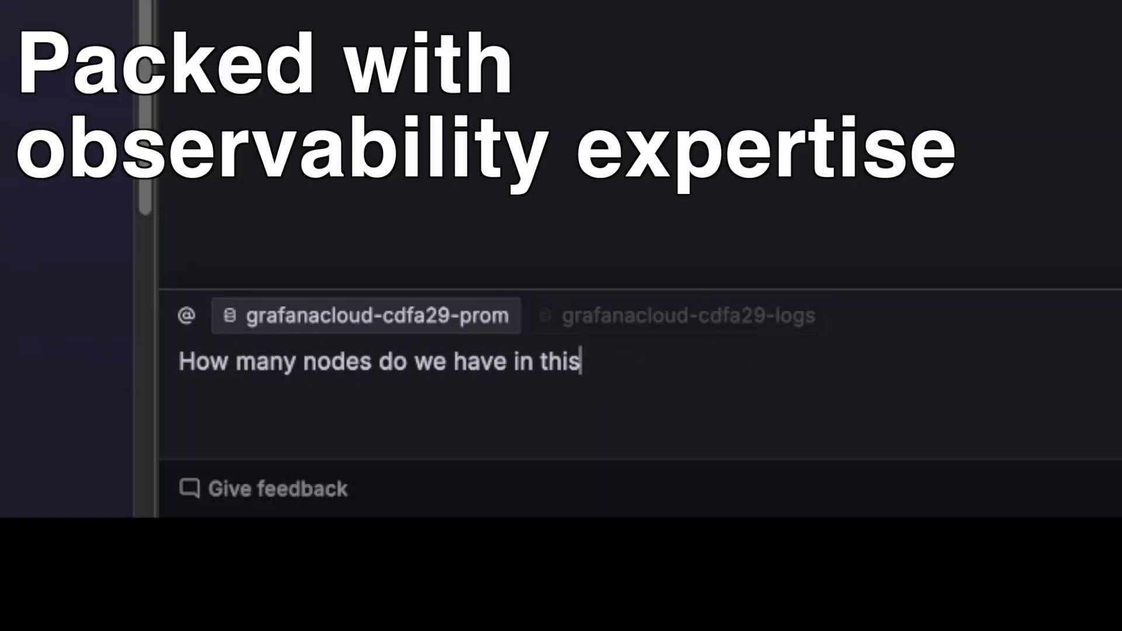
{"action": "type", "text": "k8s"}
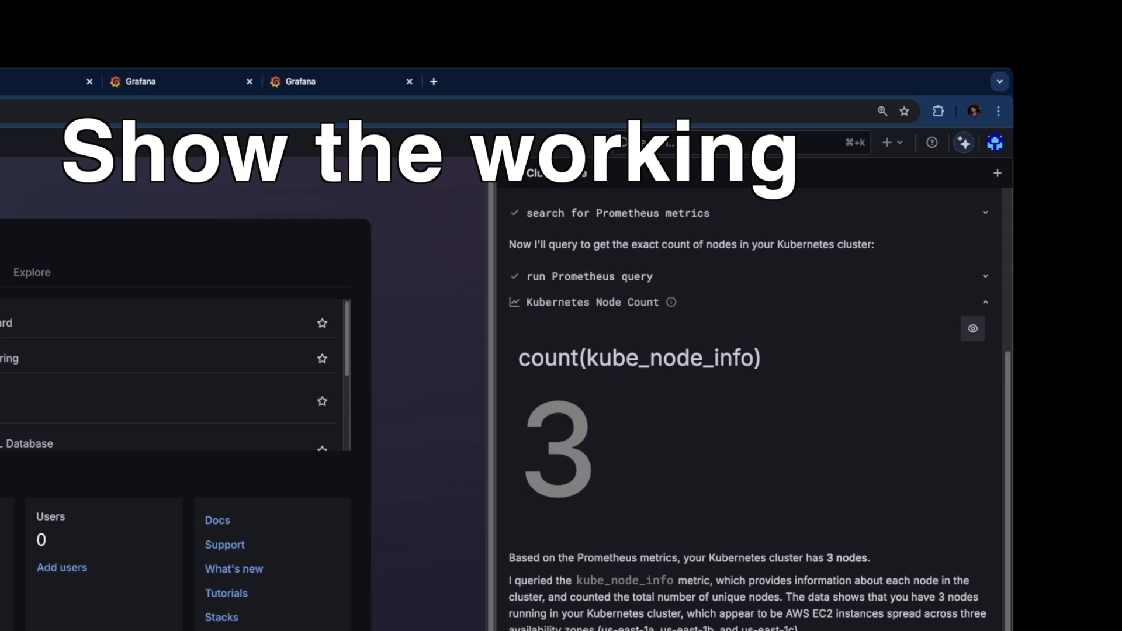
{"action": "mouse_move", "coordinate": [625, 568]}
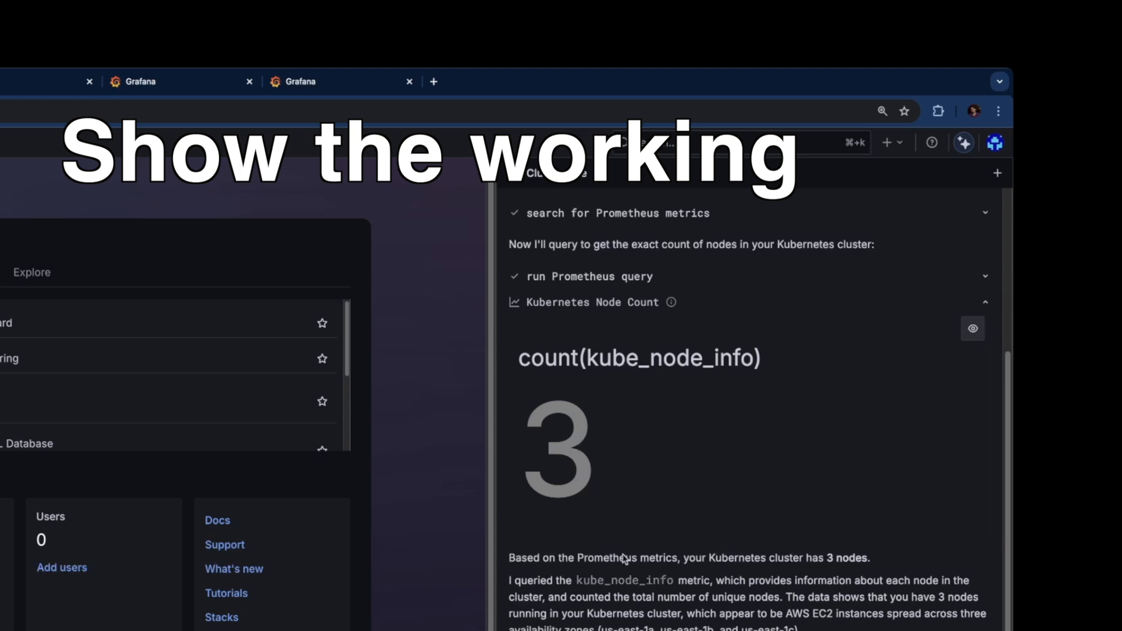
{"action": "mouse_move", "coordinate": [627, 557]}
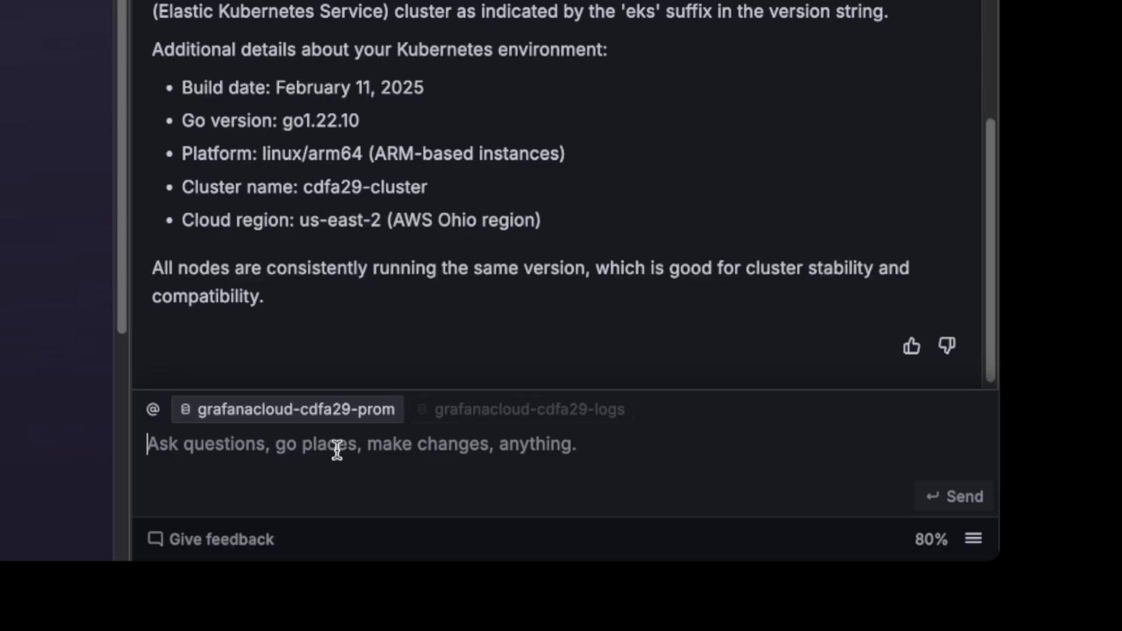
Send the assistant 'Can you show me the CPU metrics of pods in the cluster'.
{"action": "type", "text": "Can"}
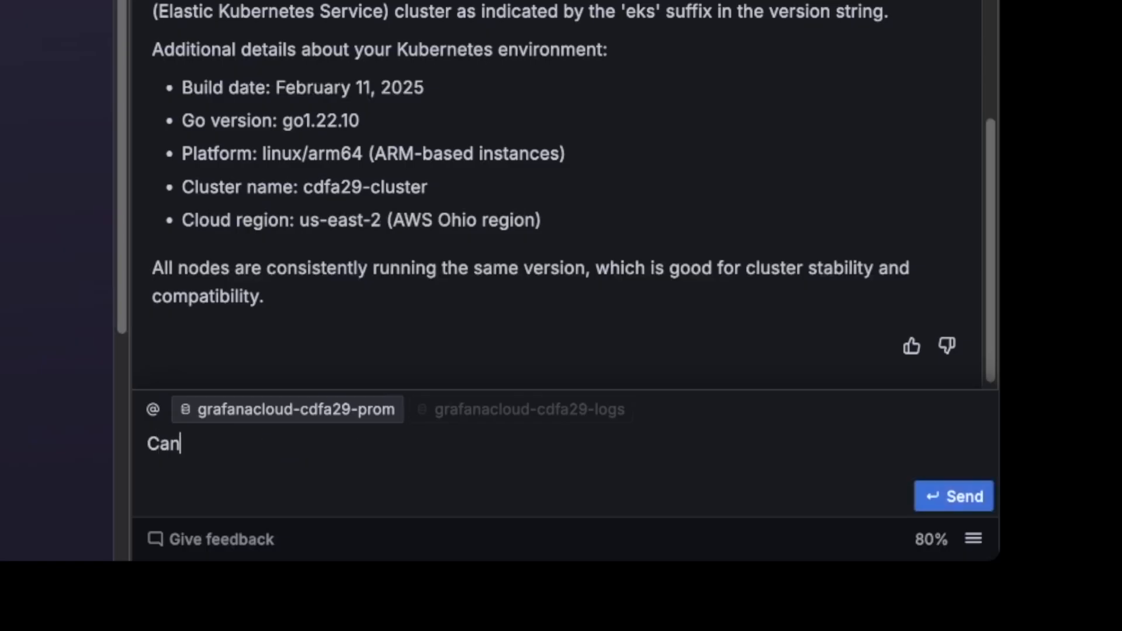
{"action": "type", "text": "you show me the"}
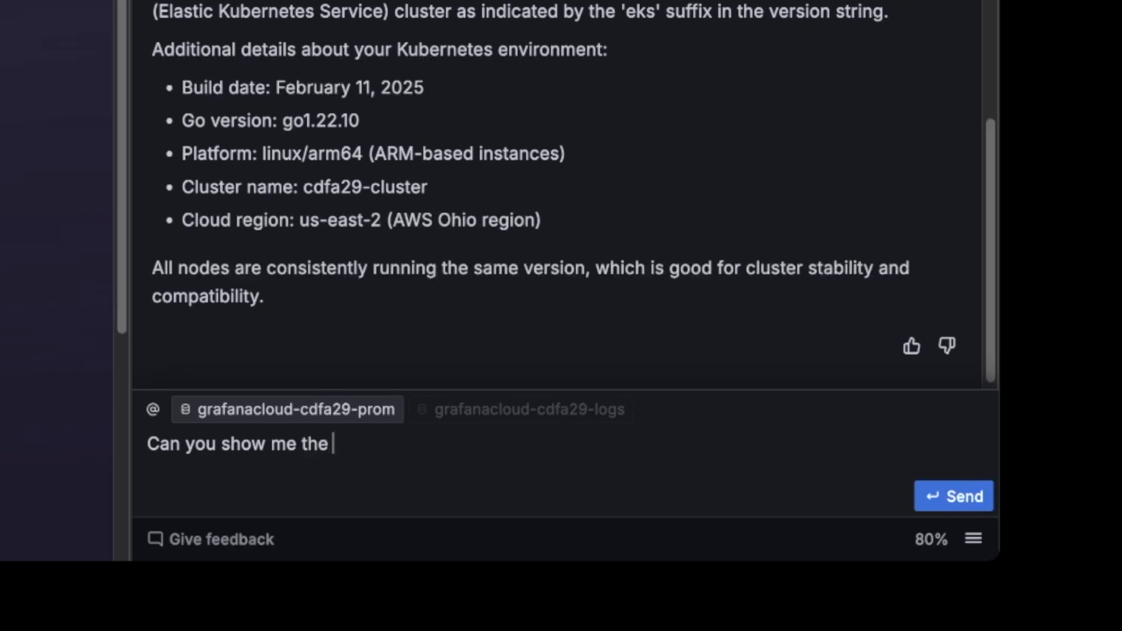
{"action": "type", "text": "CPU metrics of pods in"}
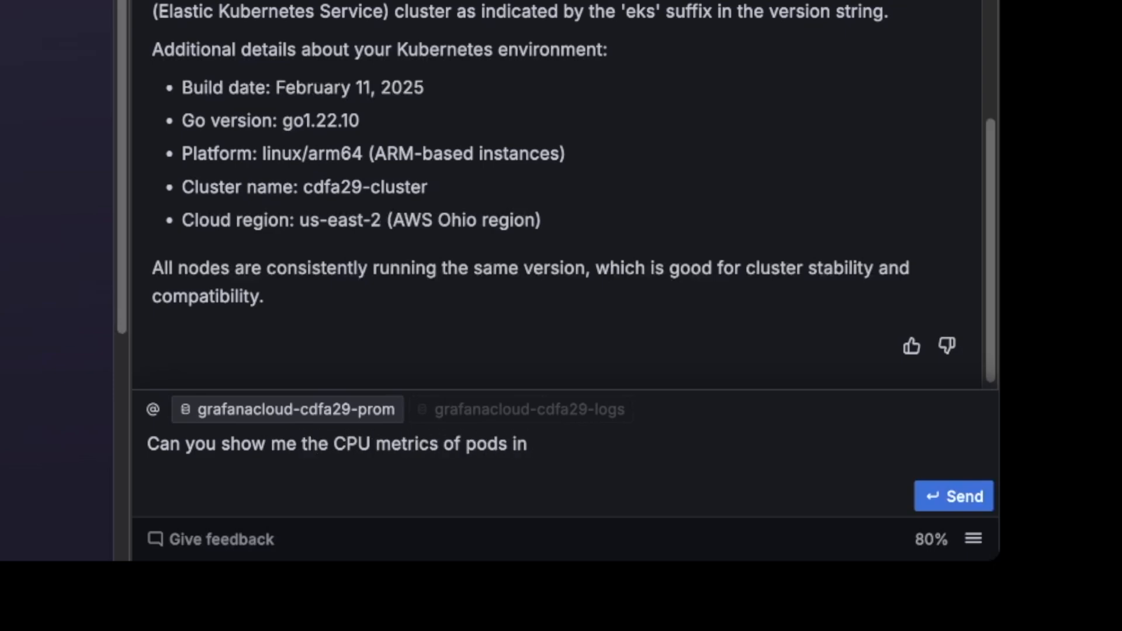
{"action": "left_click", "coordinate": [954, 495]}
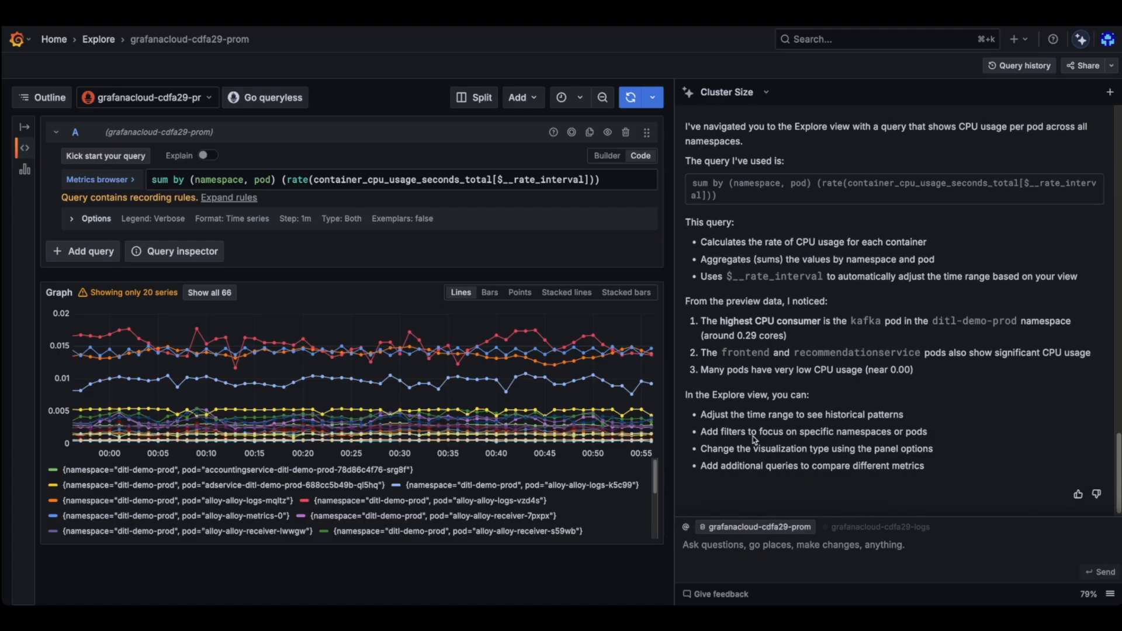
{"action": "mouse_move", "coordinate": [360, 347]}
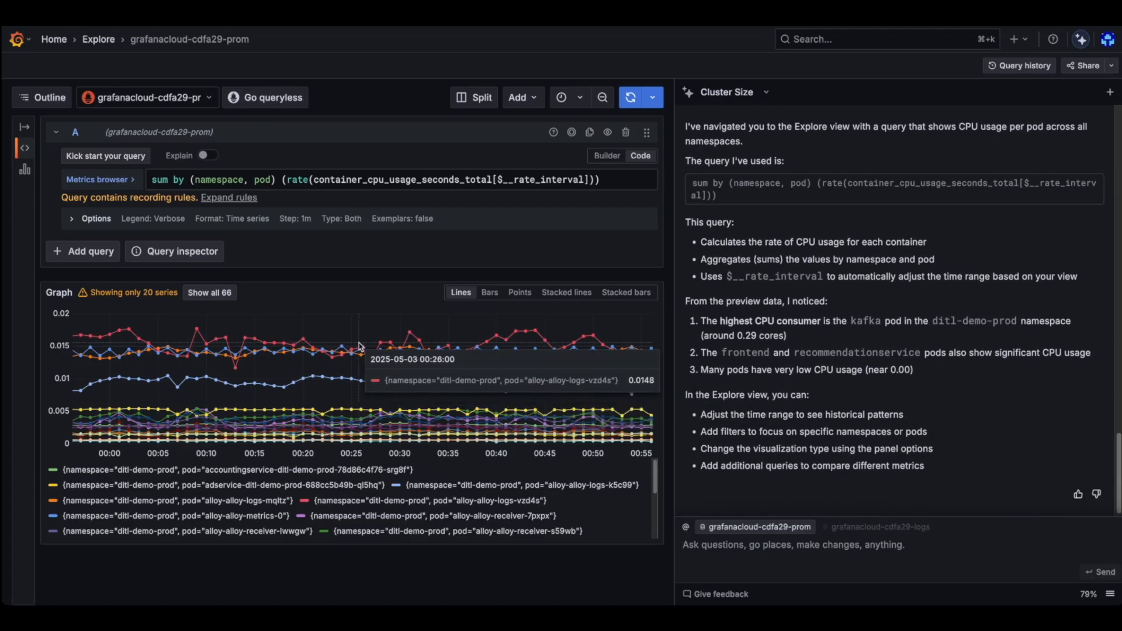
{"action": "mouse_move", "coordinate": [846, 476]}
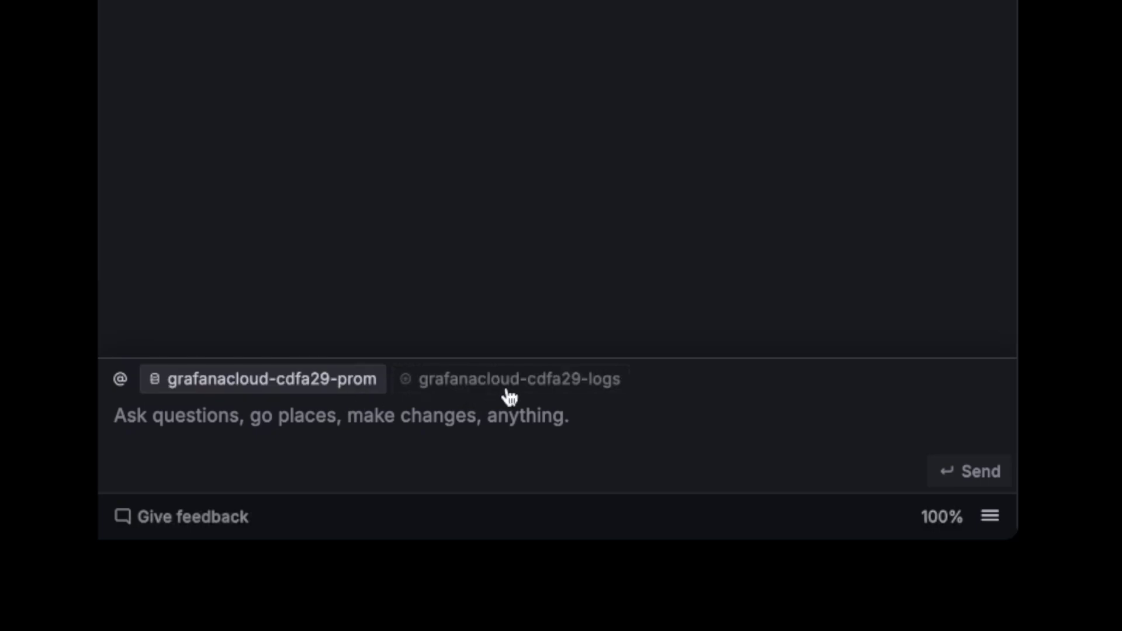
Add the grafanacloud-cdfa29-logs source and send 'What is going on with the product catalog service'.
{"action": "left_click", "coordinate": [510, 379]}
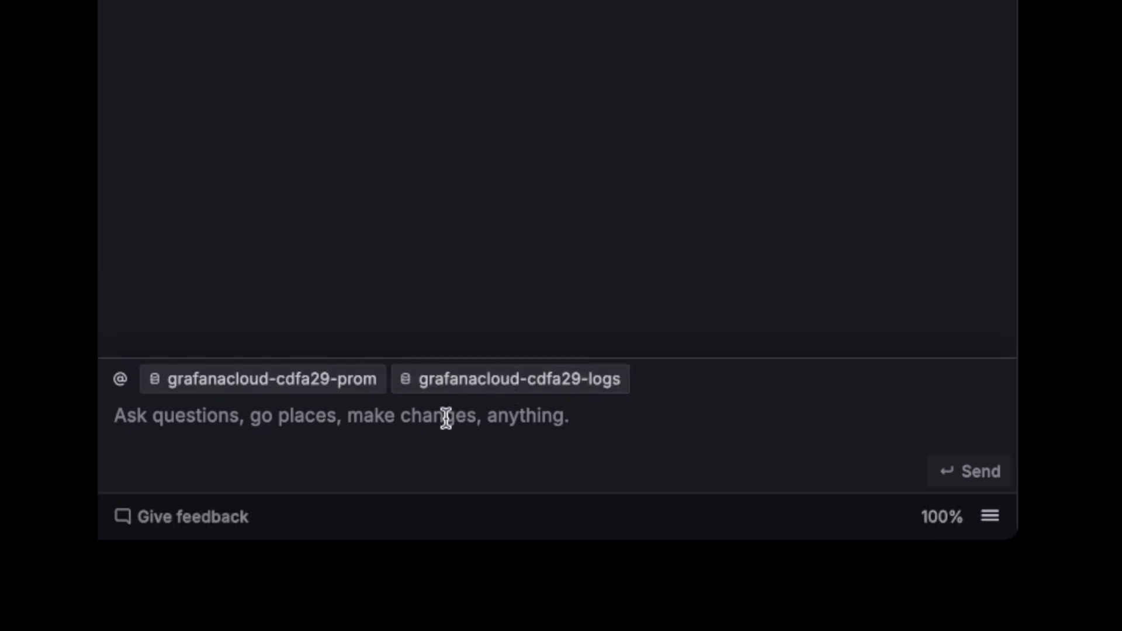
{"action": "type", "text": "What is goi"}
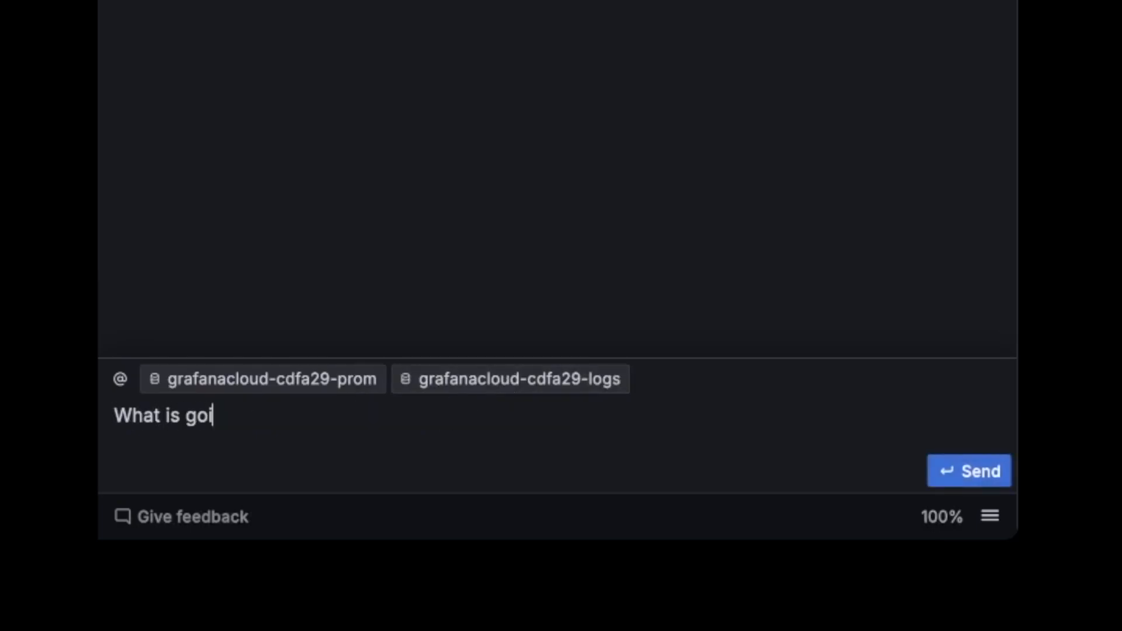
{"action": "type", "text": "ng with the product"}
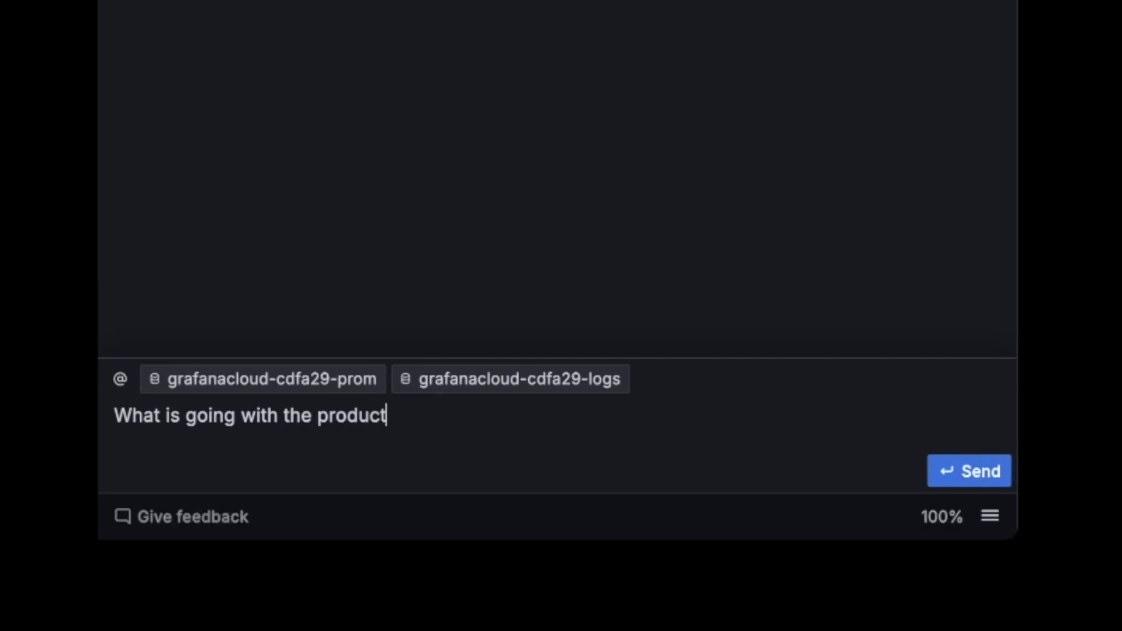
{"action": "type", "text": "catalog service it's struggl"}
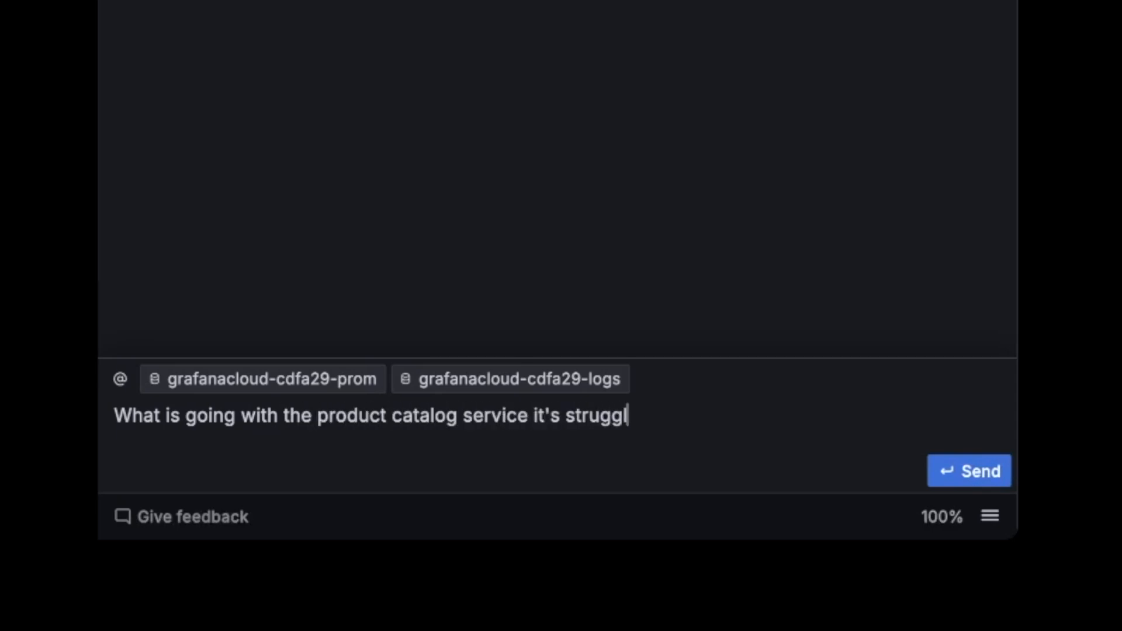
{"action": "left_click", "coordinate": [970, 470]}
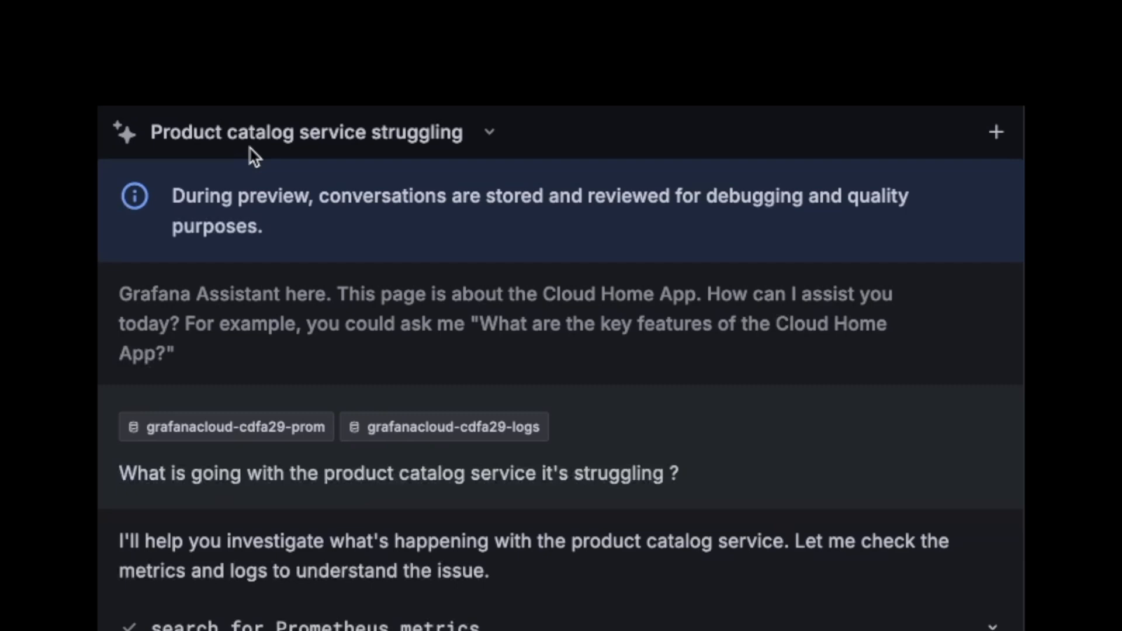
Reopen the earlier 'Monitoring Kubernetes with Grafana Cloud' conversation from the chat history.
{"action": "left_click", "coordinate": [491, 132]}
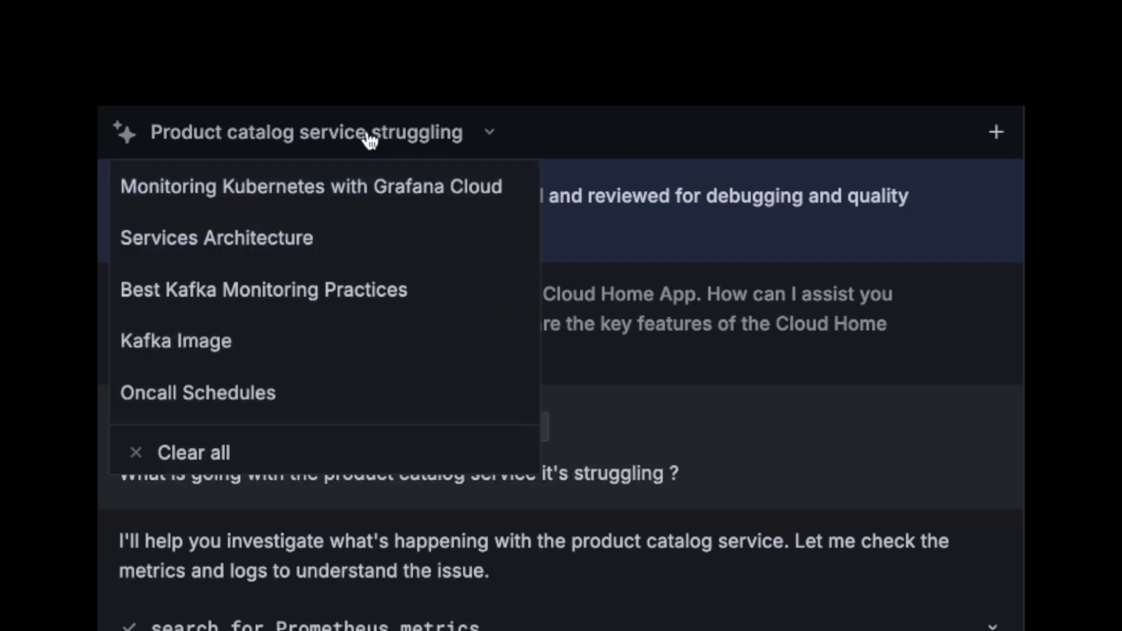
{"action": "mouse_move", "coordinate": [334, 201]}
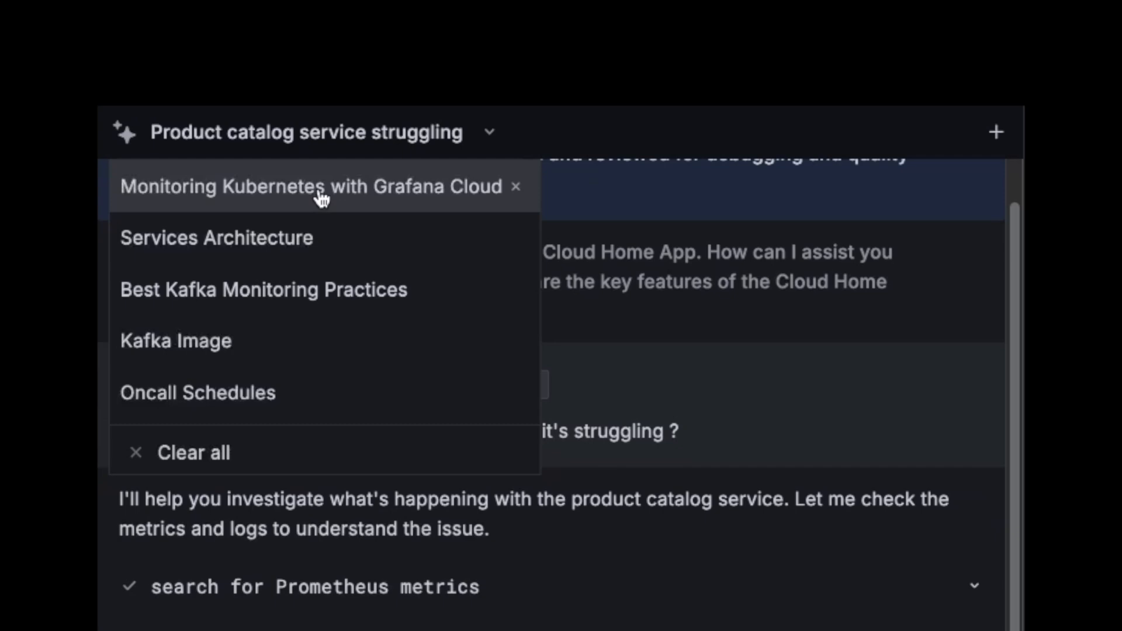
{"action": "left_click", "coordinate": [316, 187]}
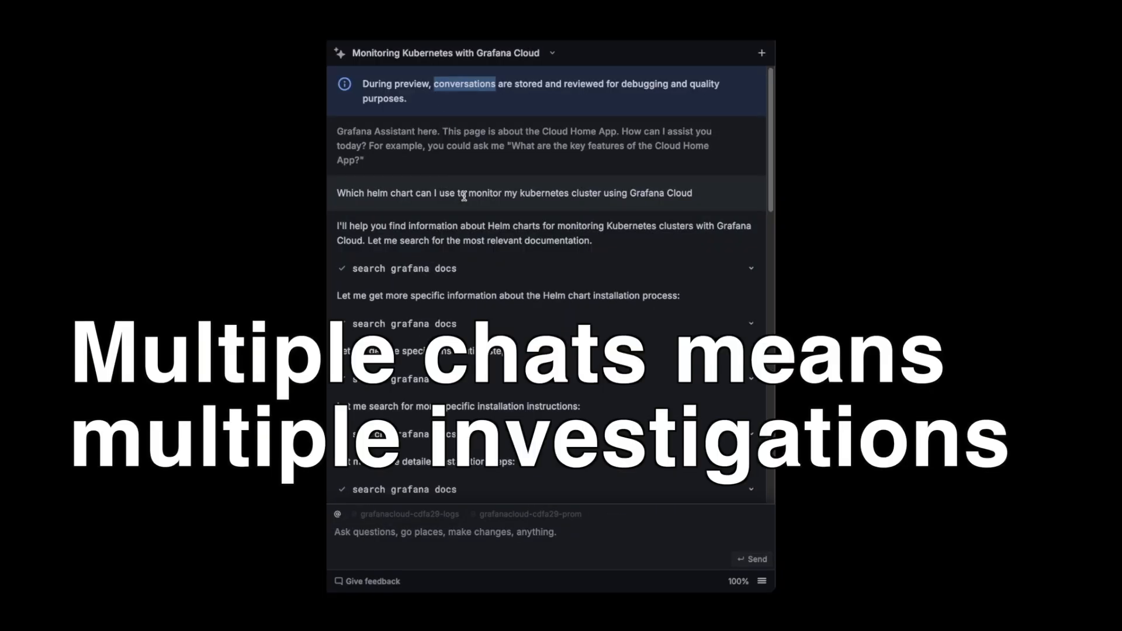
{"action": "mouse_move", "coordinate": [461, 220]}
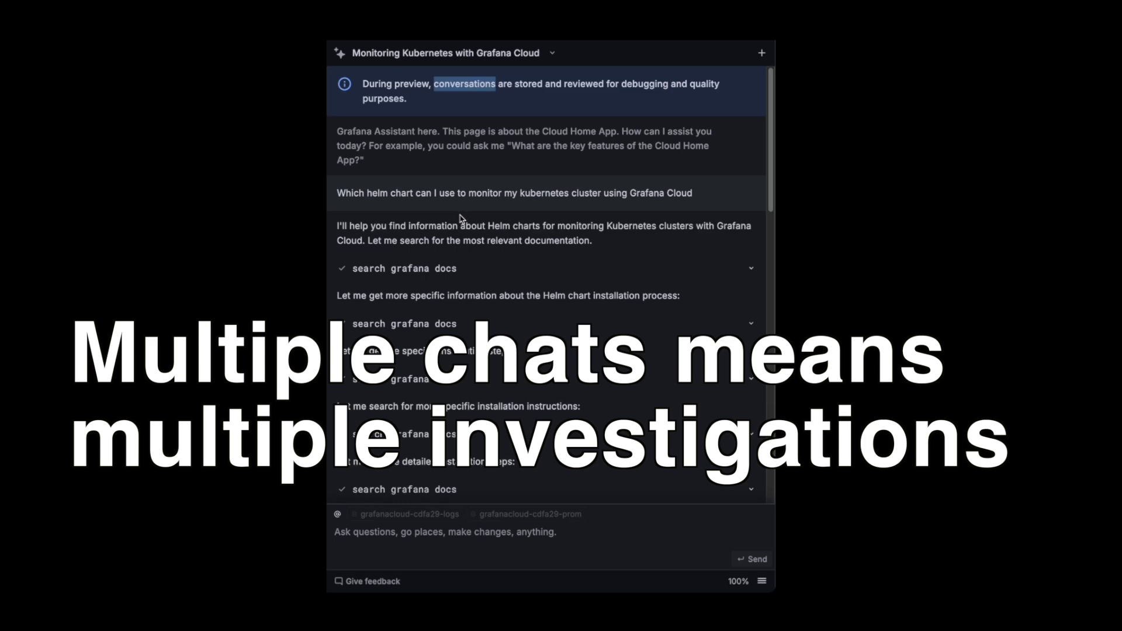
{"action": "scroll", "scroll_direction": "down", "scroll_amount": 3}
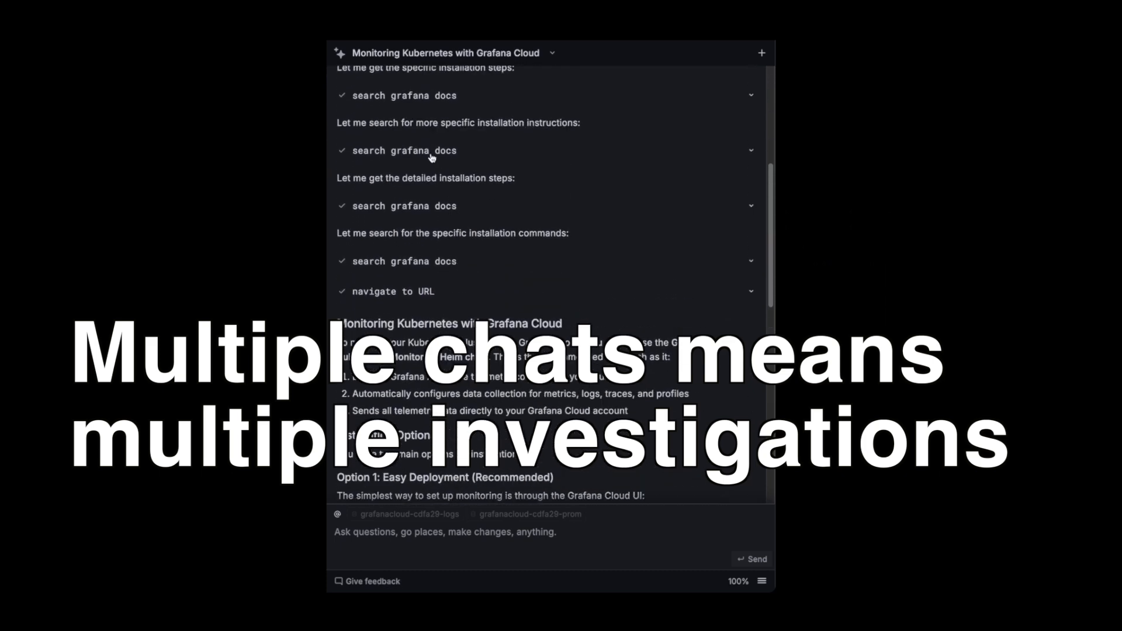
{"action": "scroll", "scroll_direction": "down", "scroll_amount": 3}
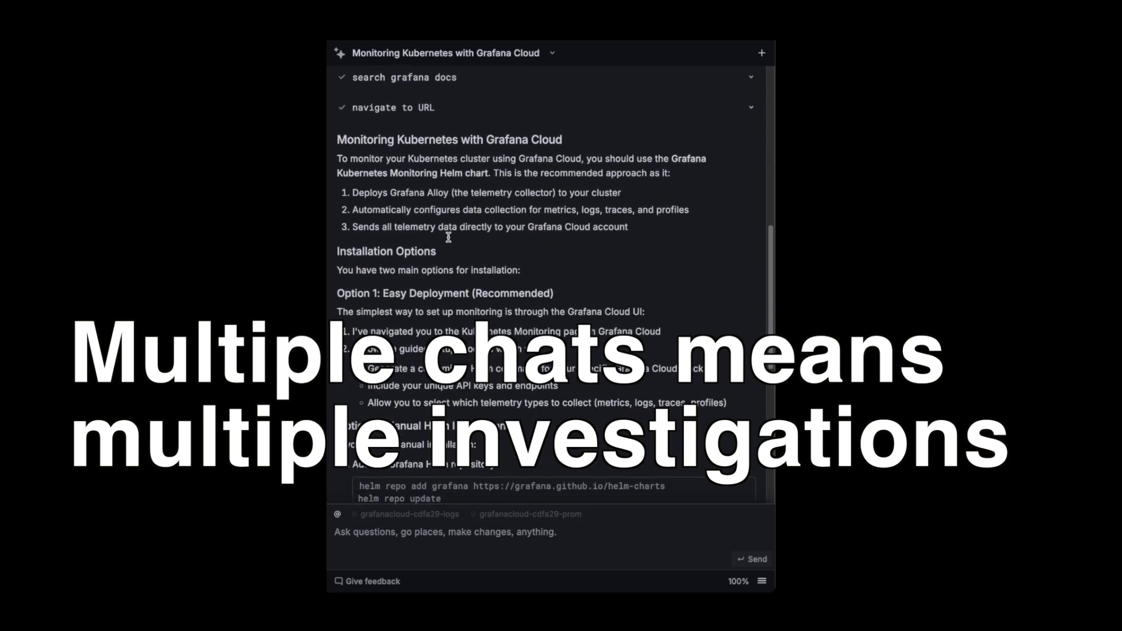
{"action": "scroll", "scroll_direction": "down", "scroll_amount": 3}
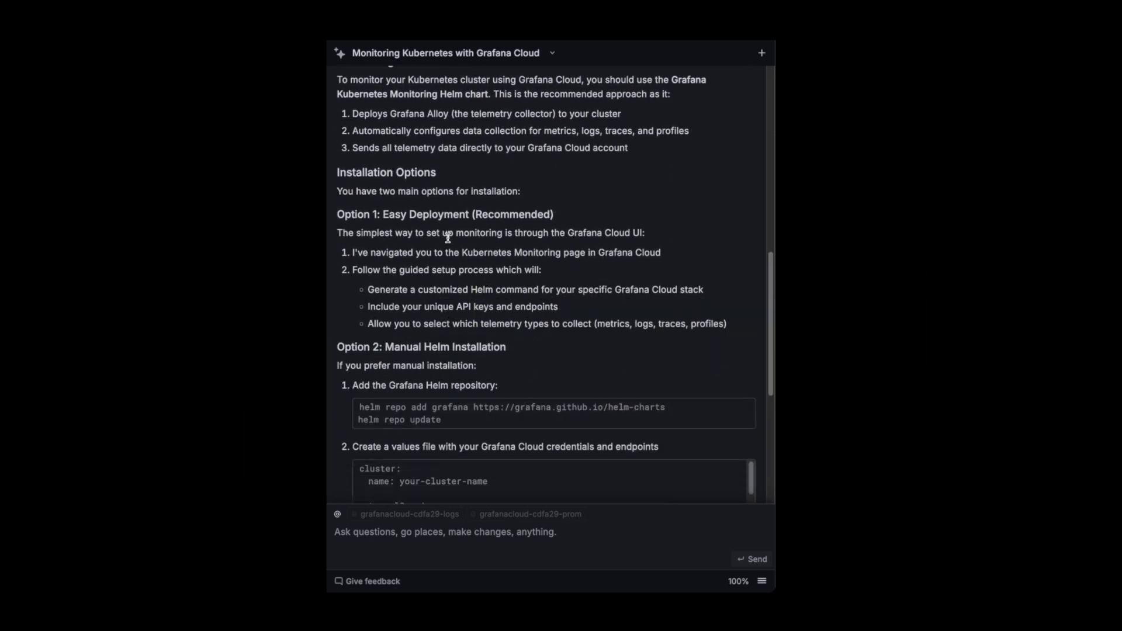
{"action": "mouse_move", "coordinate": [452, 245]}
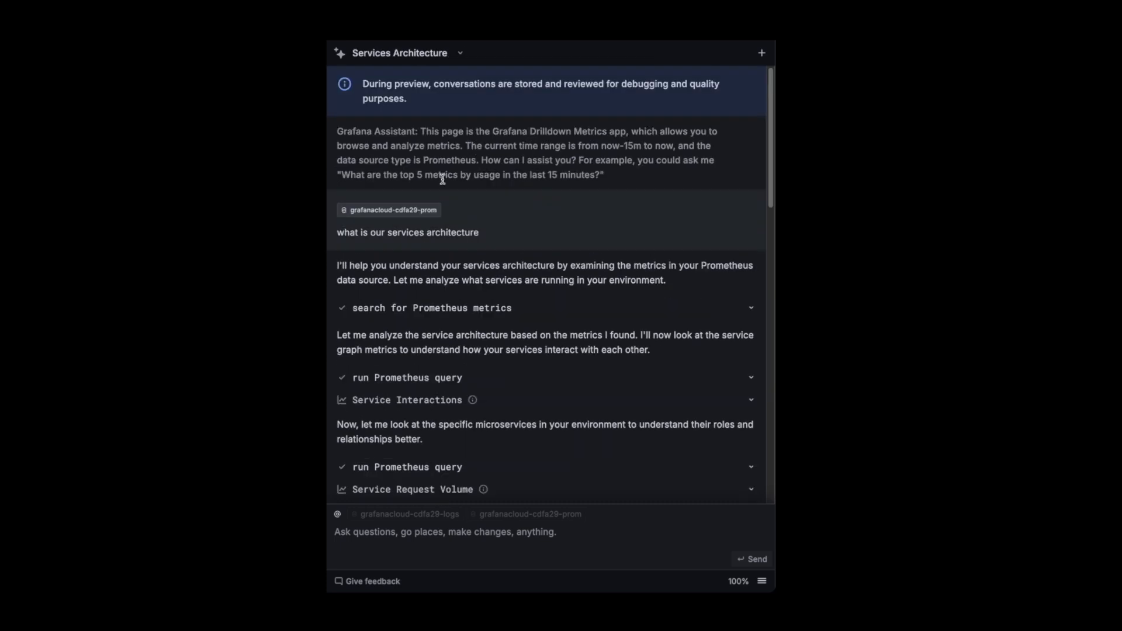
{"action": "mouse_move", "coordinate": [429, 248]}
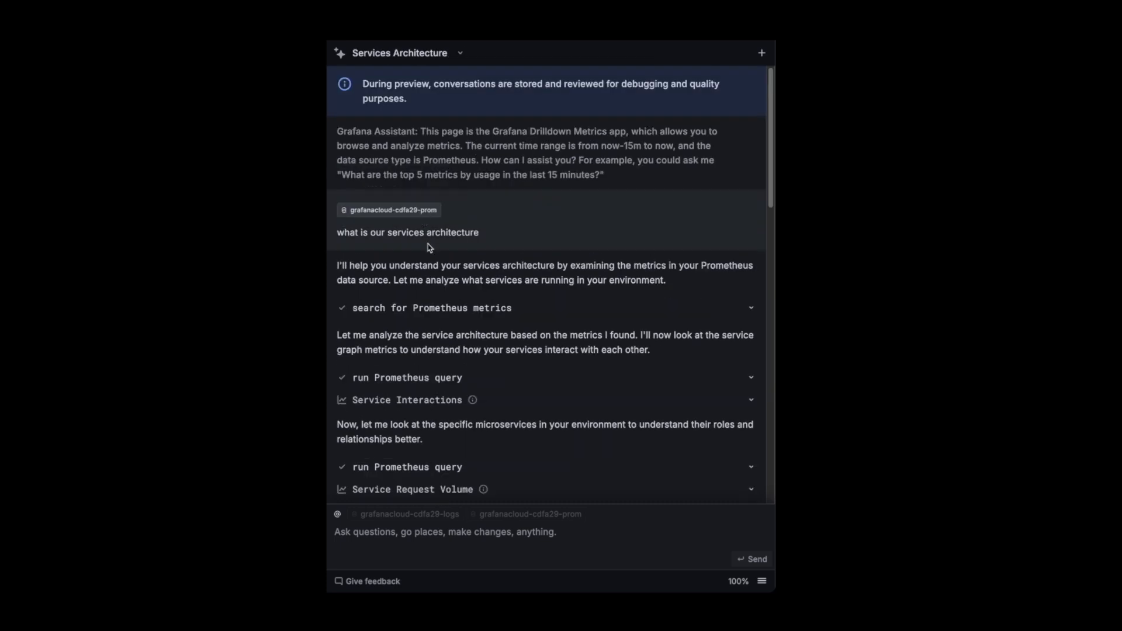
{"action": "mouse_move", "coordinate": [433, 250]}
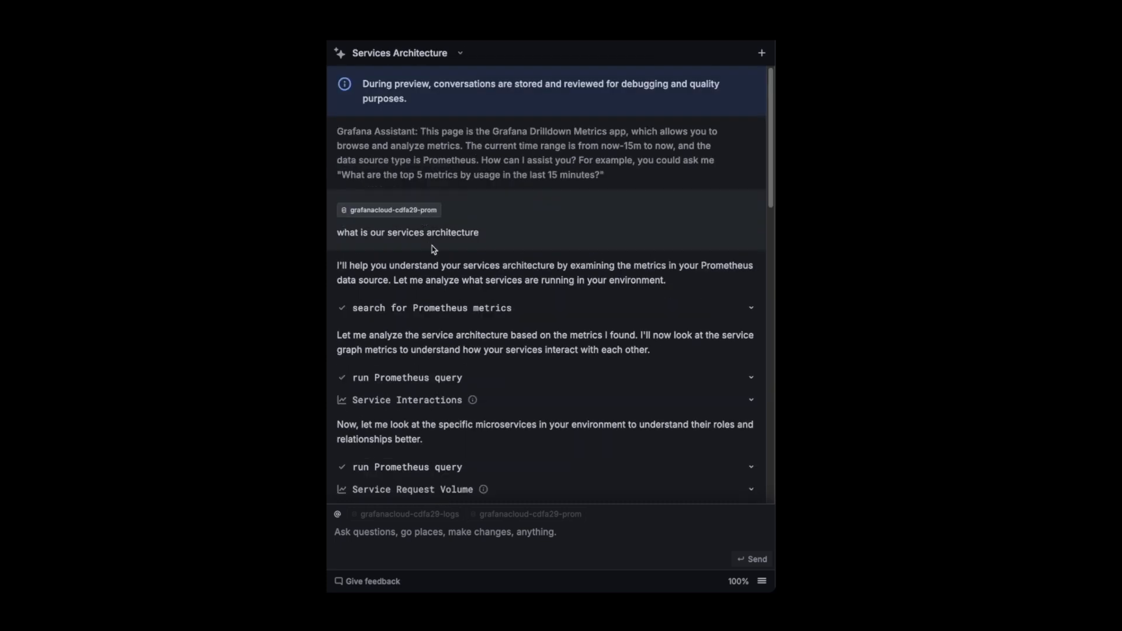
Scroll through the Services Architecture chat's architecture overview response.
{"action": "scroll", "scroll_direction": "down", "scroll_amount": 3}
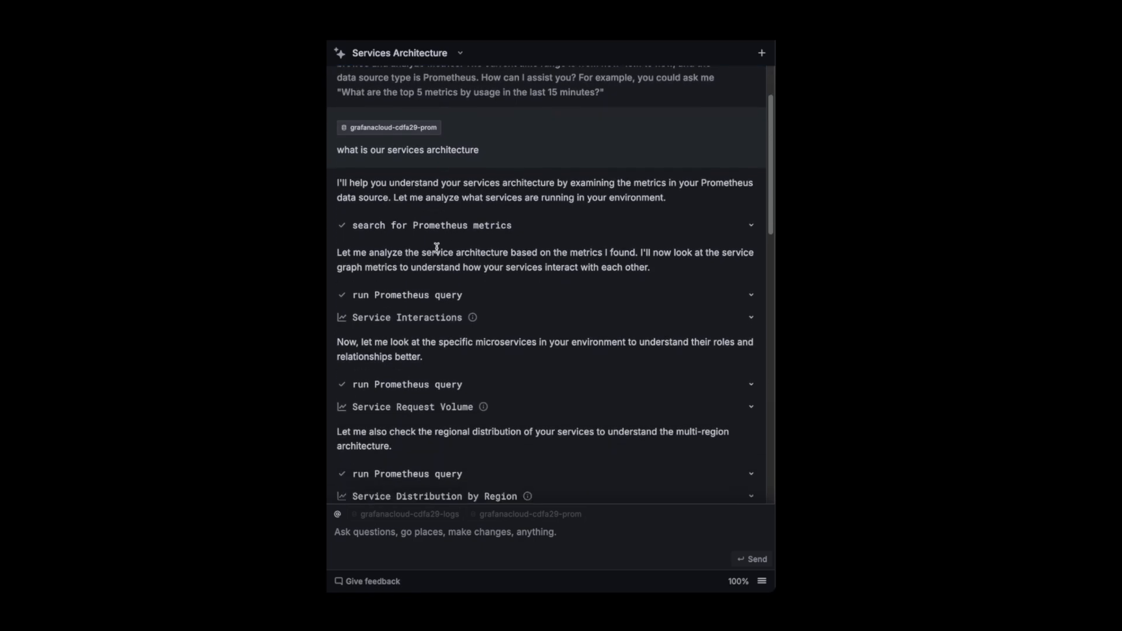
{"action": "scroll", "scroll_direction": "down", "scroll_amount": 3}
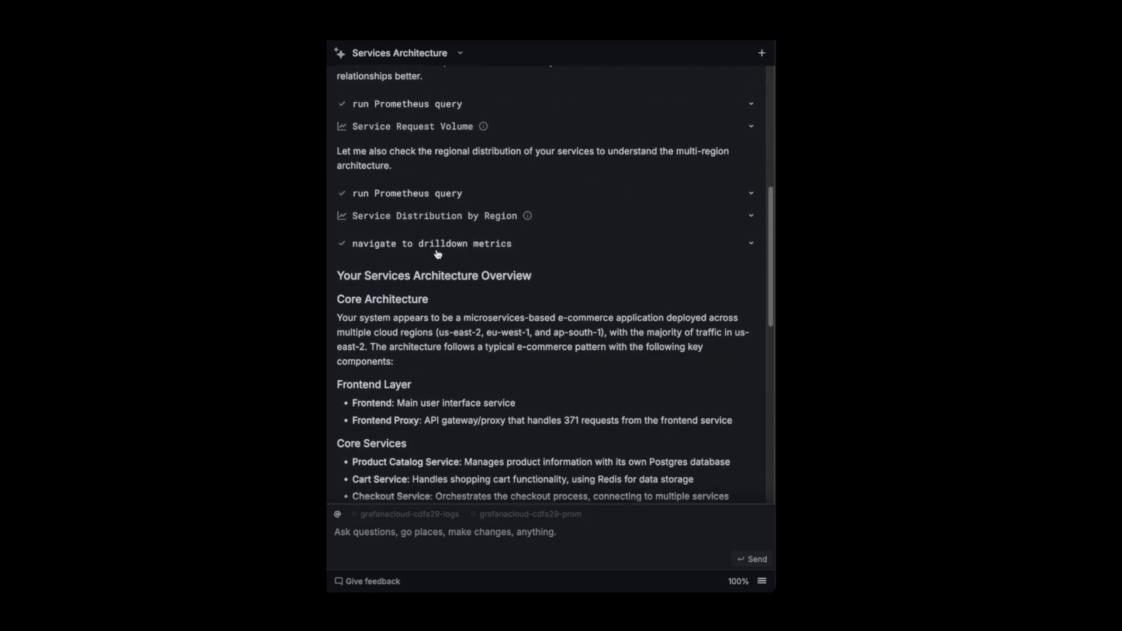
{"action": "scroll", "scroll_direction": "down", "scroll_amount": 3}
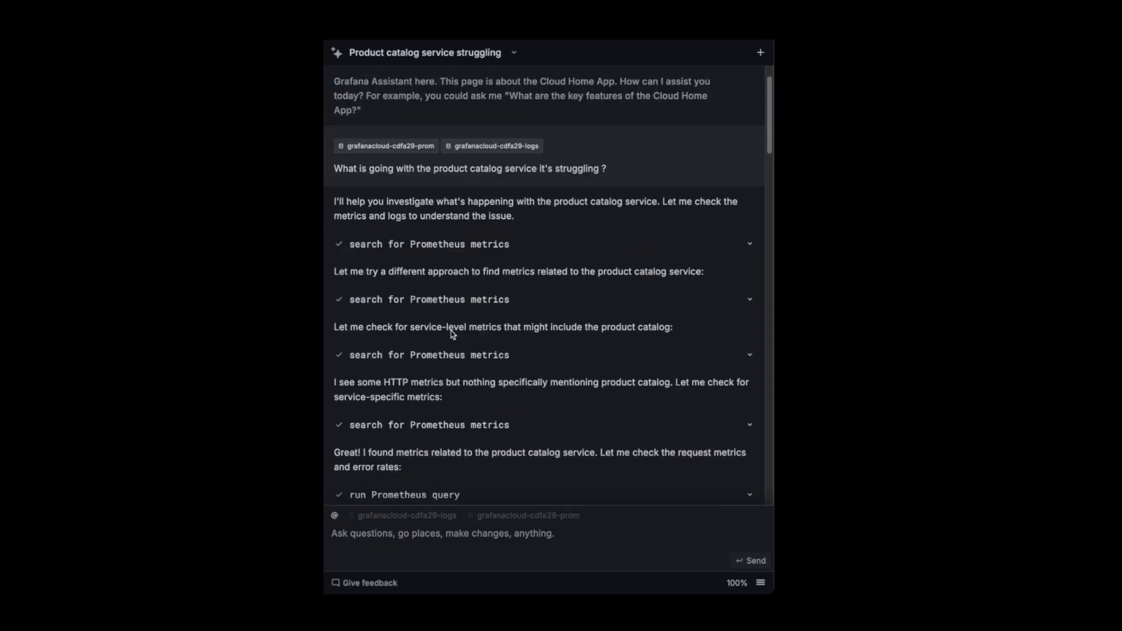
Review the investigation results and choose Continue when the assistant asks to keep going.
{"action": "scroll", "scroll_direction": "down", "scroll_amount": 3}
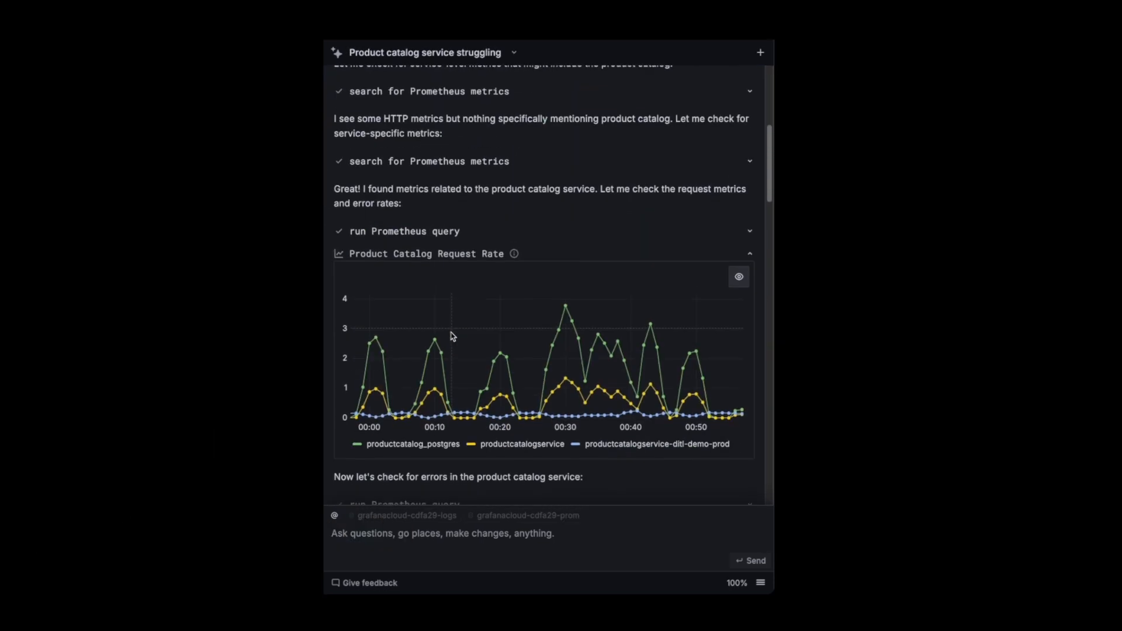
{"action": "scroll", "scroll_direction": "down", "scroll_amount": 3}
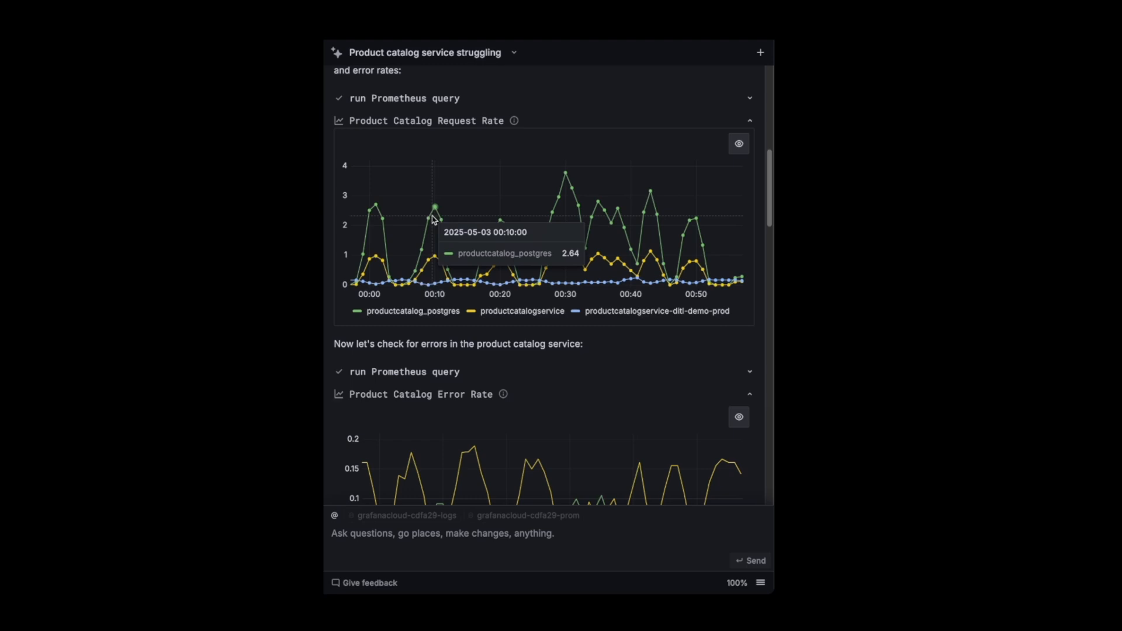
{"action": "scroll", "scroll_direction": "down", "scroll_amount": 3}
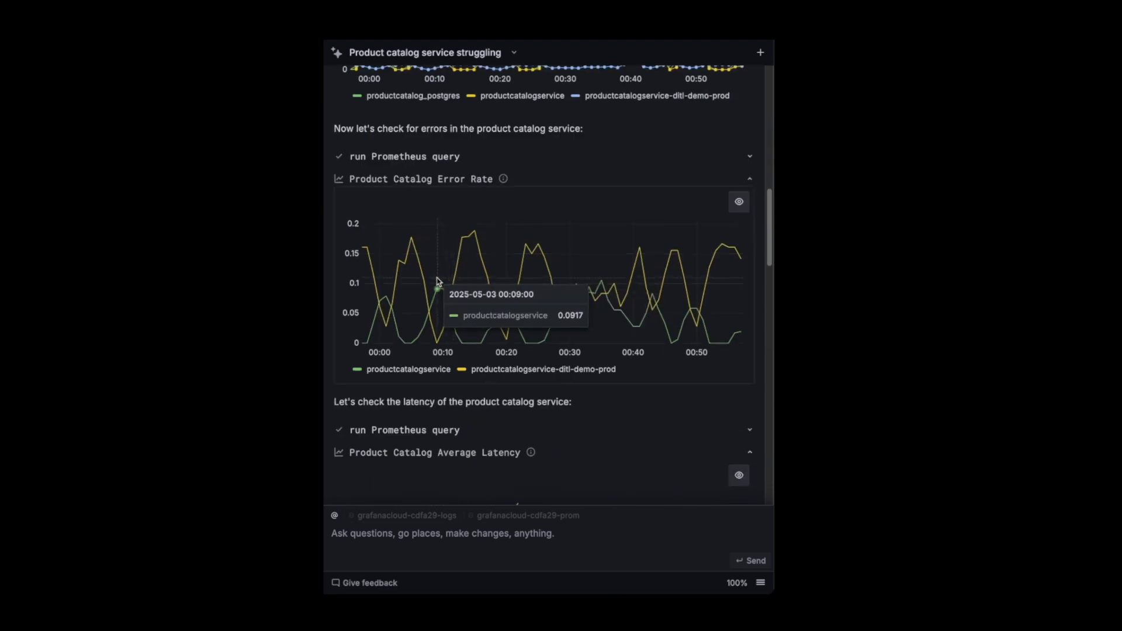
{"action": "scroll", "scroll_direction": "down", "scroll_amount": 3}
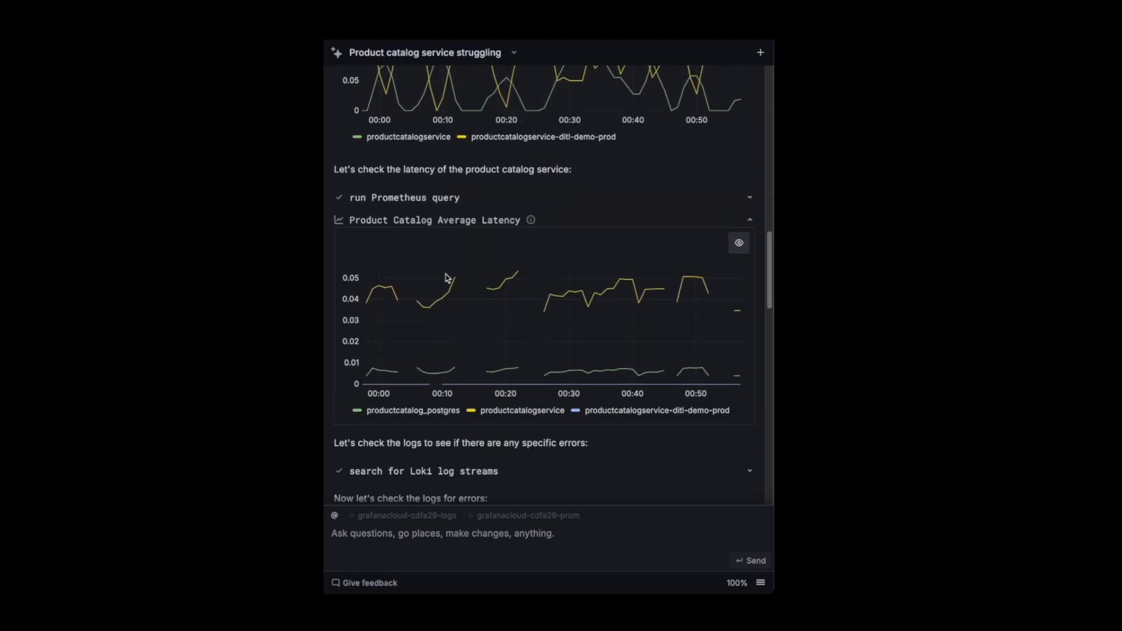
{"action": "scroll", "scroll_direction": "down", "scroll_amount": 3}
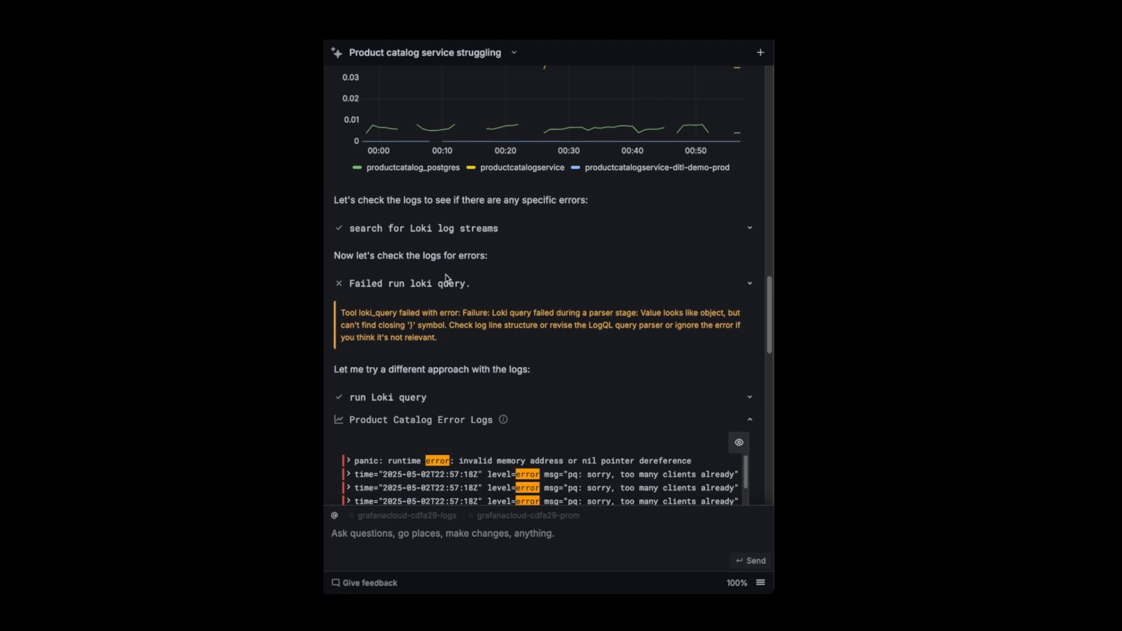
{"action": "mouse_move", "coordinate": [438, 313]}
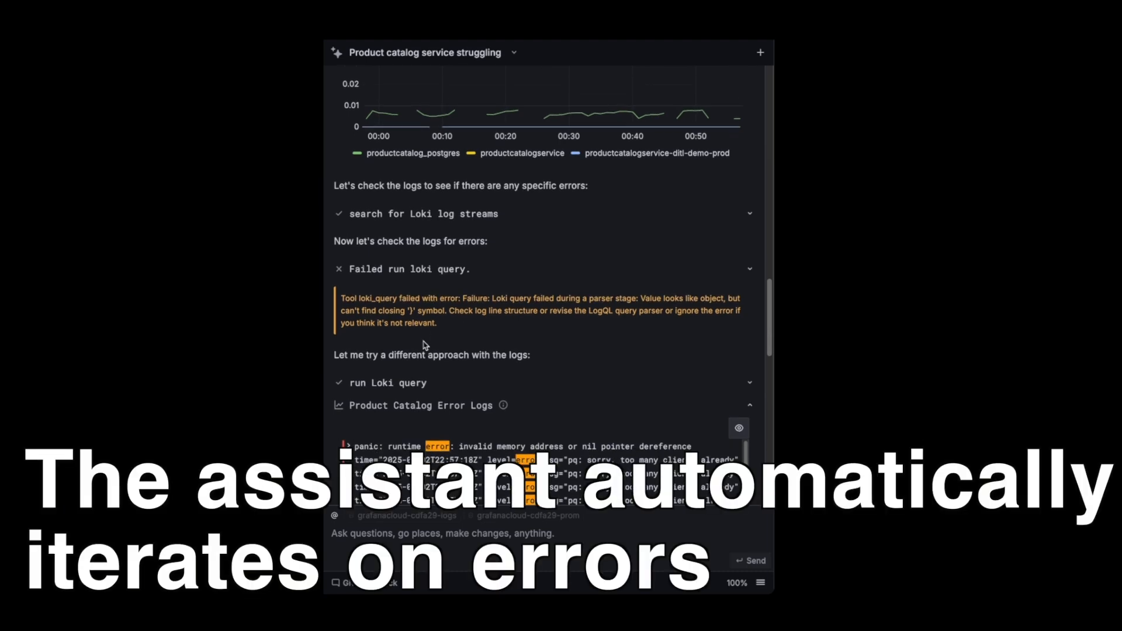
{"action": "scroll", "scroll_direction": "down", "scroll_amount": 3}
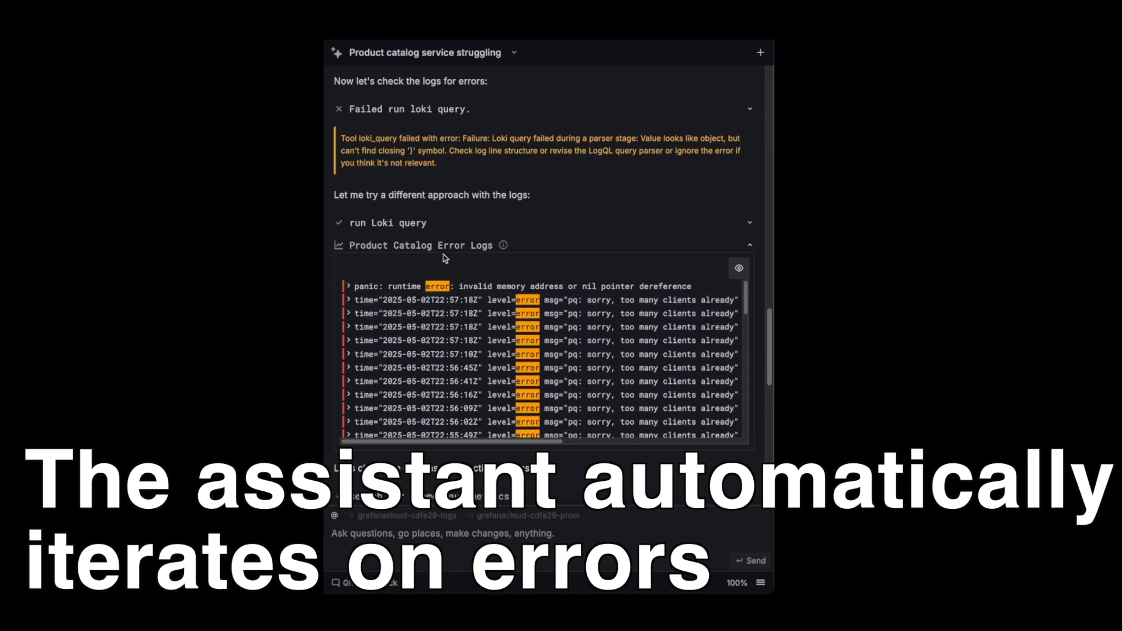
{"action": "scroll", "scroll_direction": "down", "scroll_amount": 3}
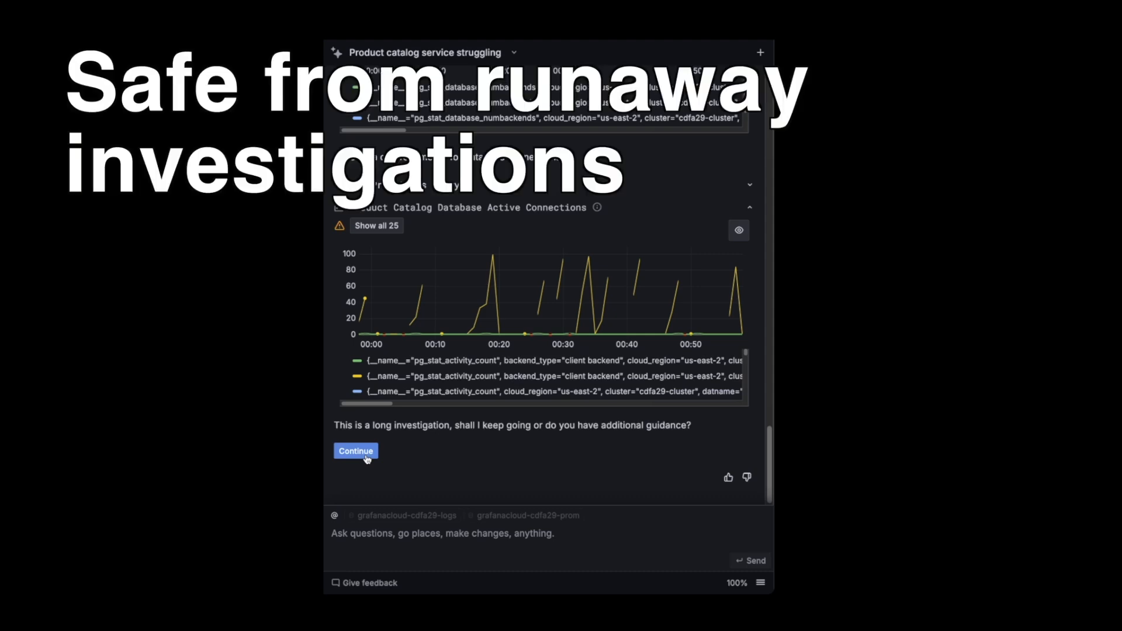
{"action": "left_click", "coordinate": [356, 451]}
{"action": "type", "text": "Do we"}
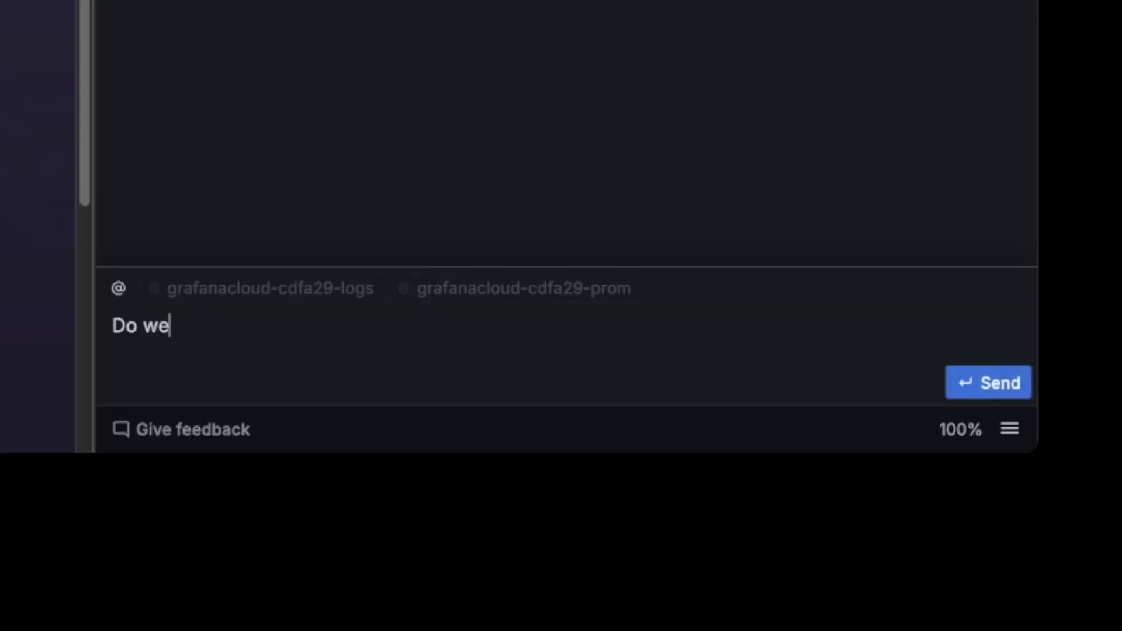
Send the assistant 'Do we have a postgres dashboard?'.
{"action": "type", "text": "have a ppostgre"}
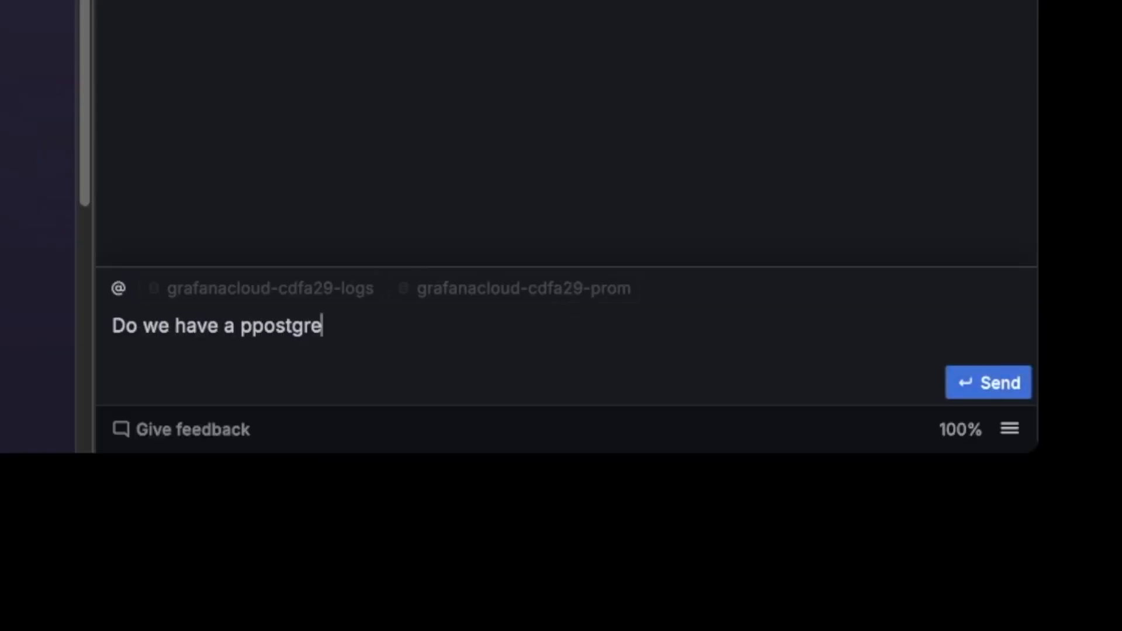
{"action": "left_click", "coordinate": [988, 382]}
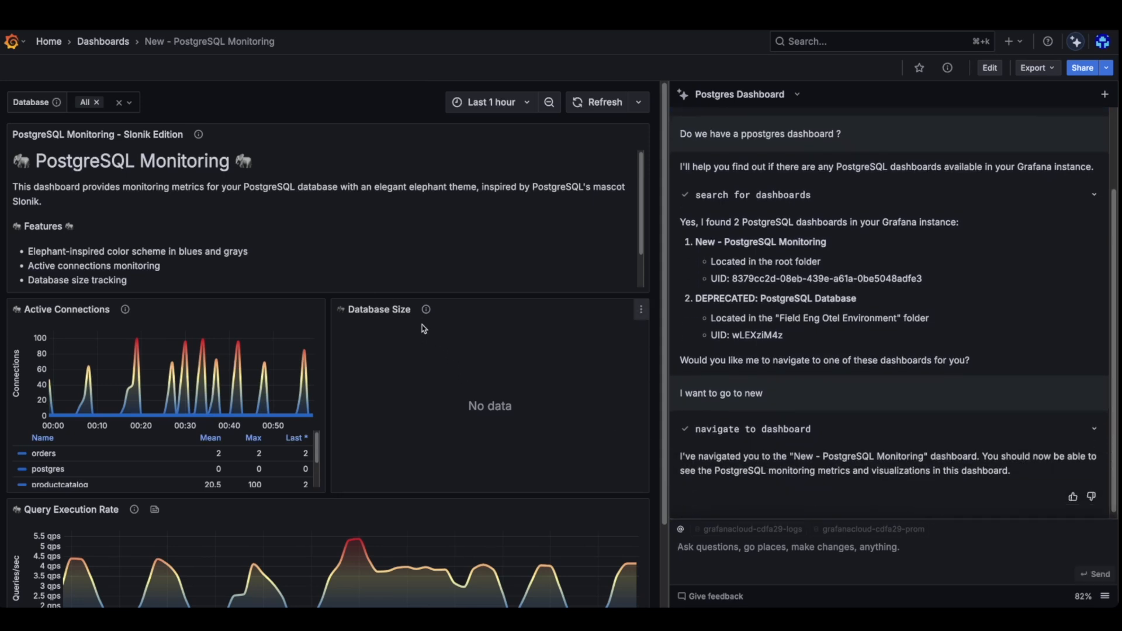
Ask the assistant to fix the Database Size panel and change all panel colours to gradient purple.
{"action": "scroll", "scroll_direction": "down", "scroll_amount": 3}
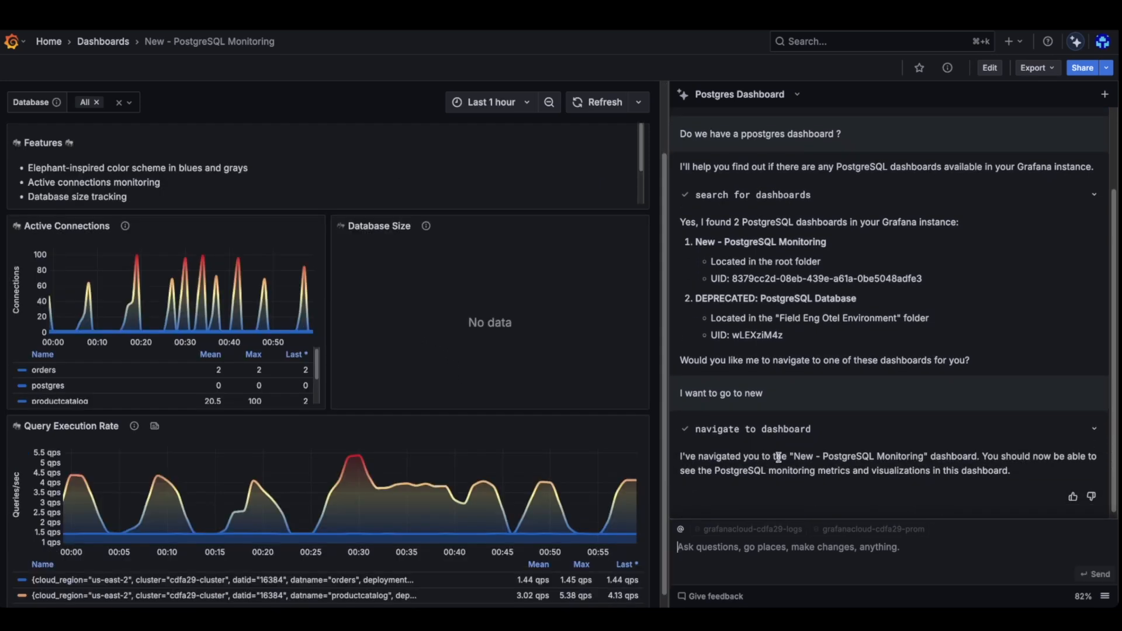
{"action": "mouse_move", "coordinate": [874, 539]}
{"action": "type", "text": "One panel shows no data, t"}
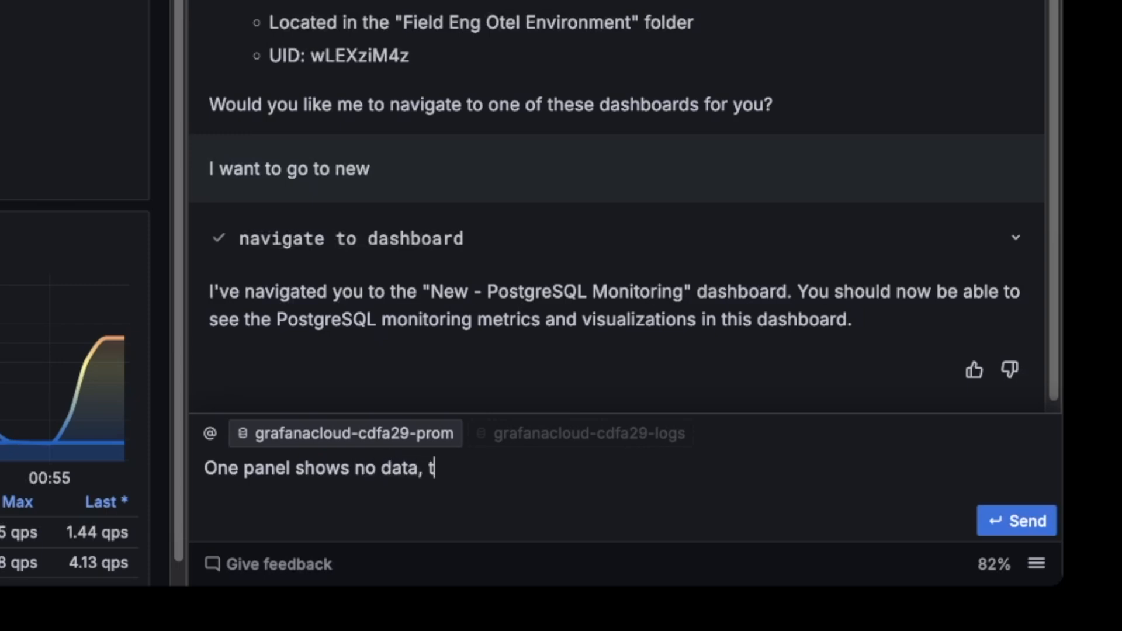
{"action": "type", "text": "he database size fix it and change all p"}
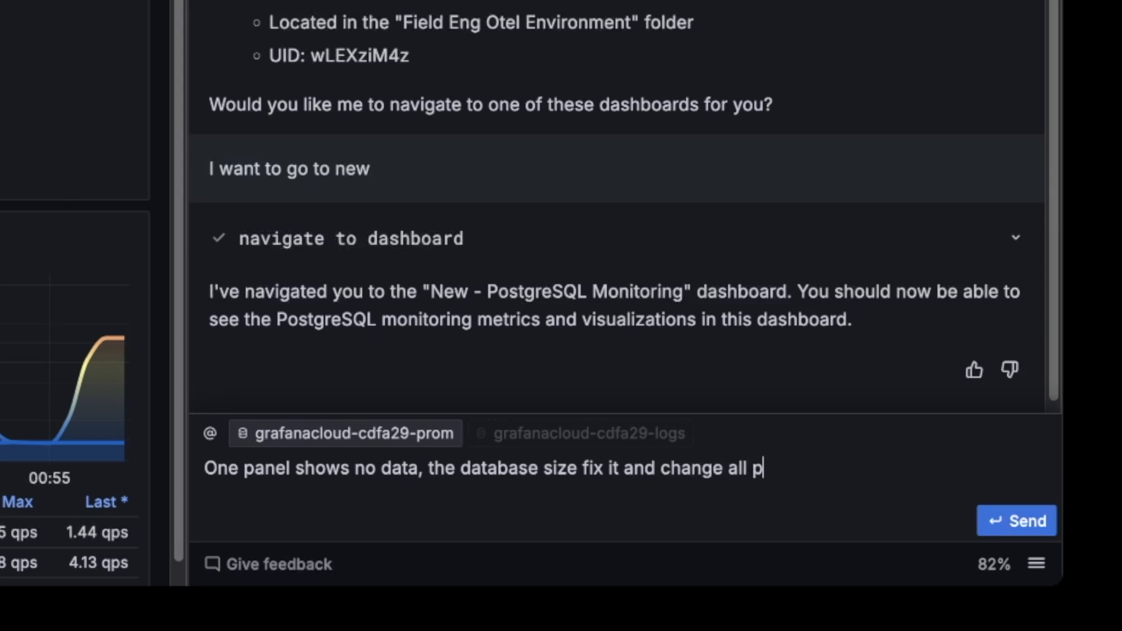
{"action": "type", "text": "anels color to g"}
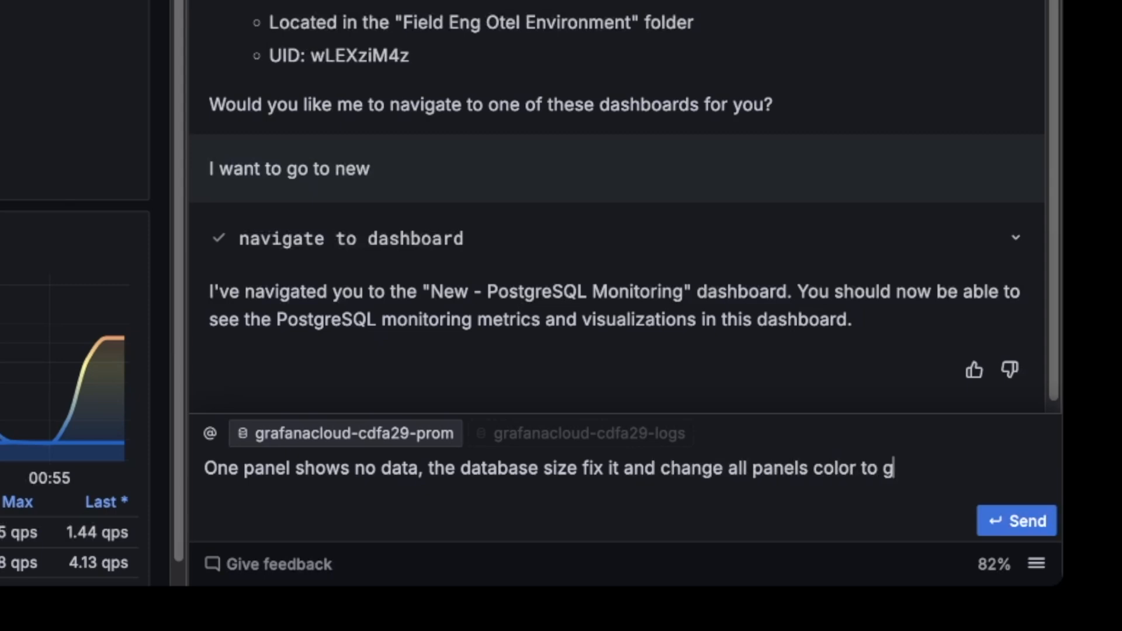
{"action": "type", "text": "radient purp"}
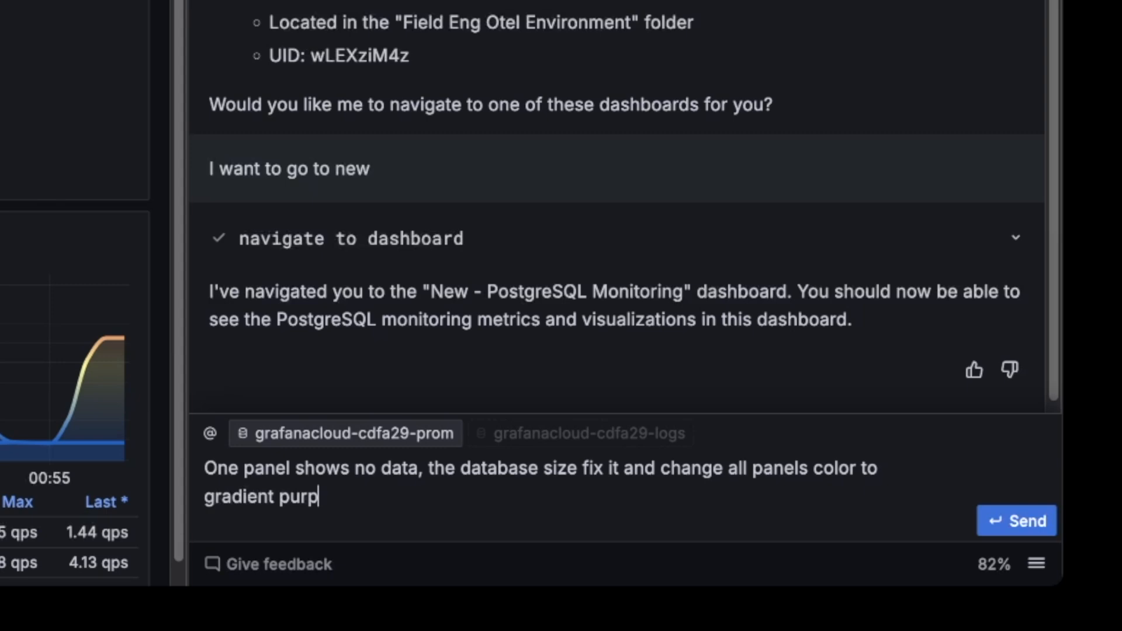
{"action": "left_click", "coordinate": [1012, 521]}
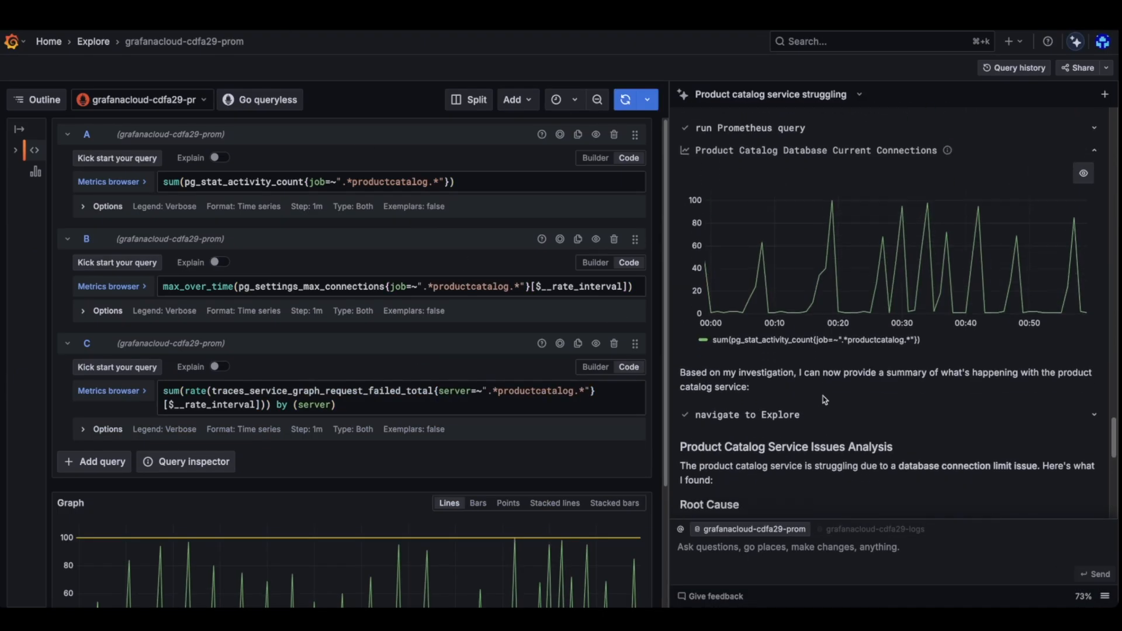
{"action": "scroll", "scroll_direction": "down", "scroll_amount": 3}
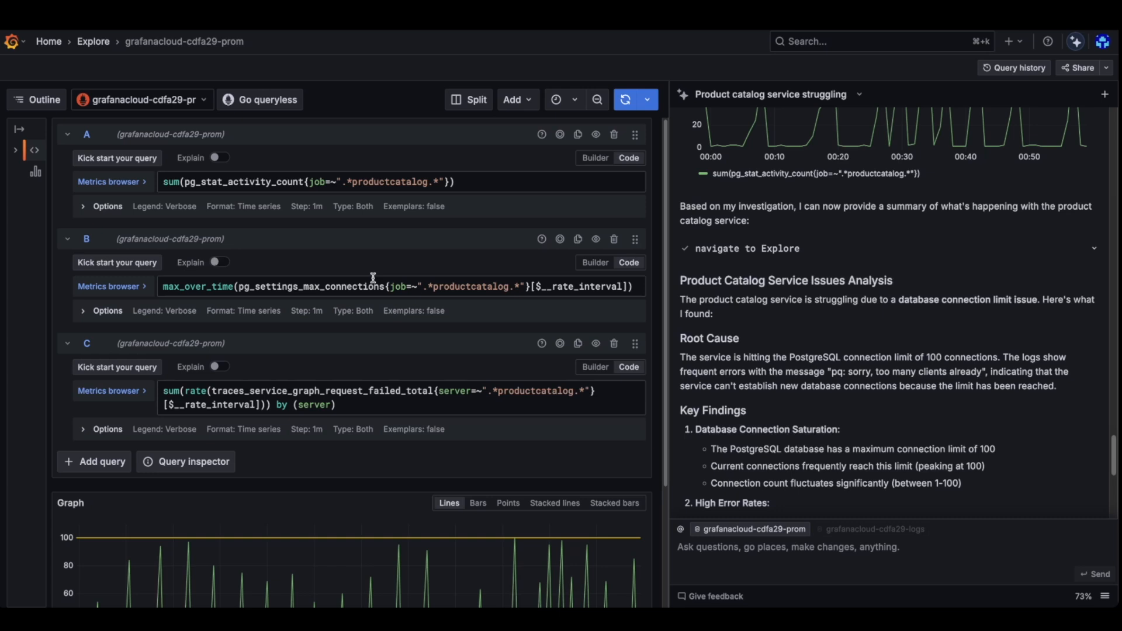
{"action": "mouse_move", "coordinate": [363, 390]}
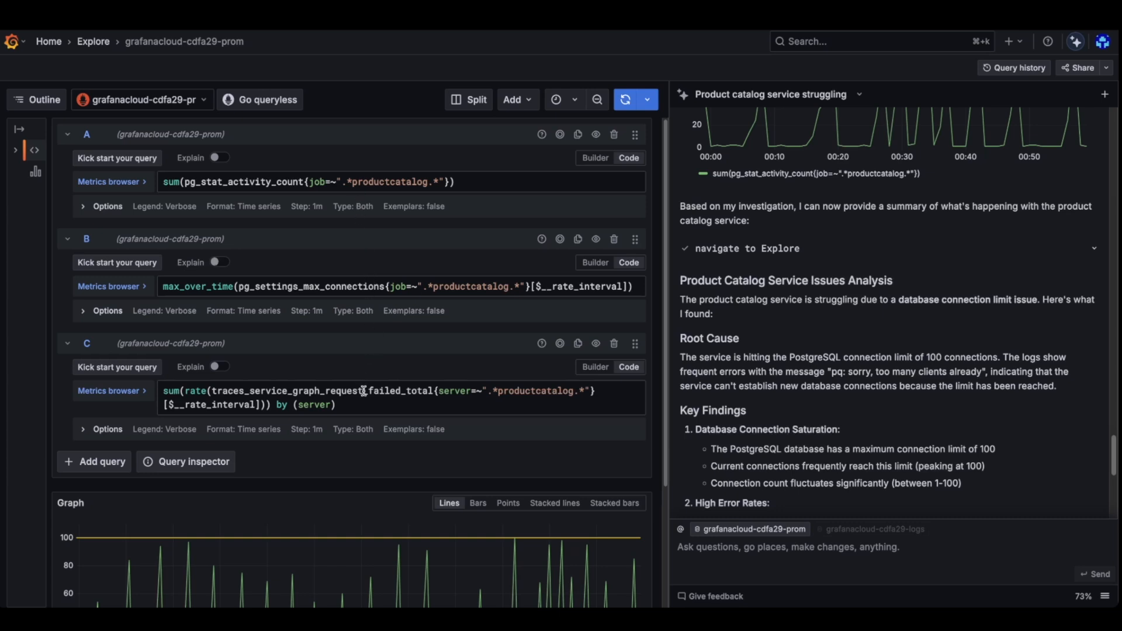
{"action": "scroll", "scroll_direction": "down", "scroll_amount": 3}
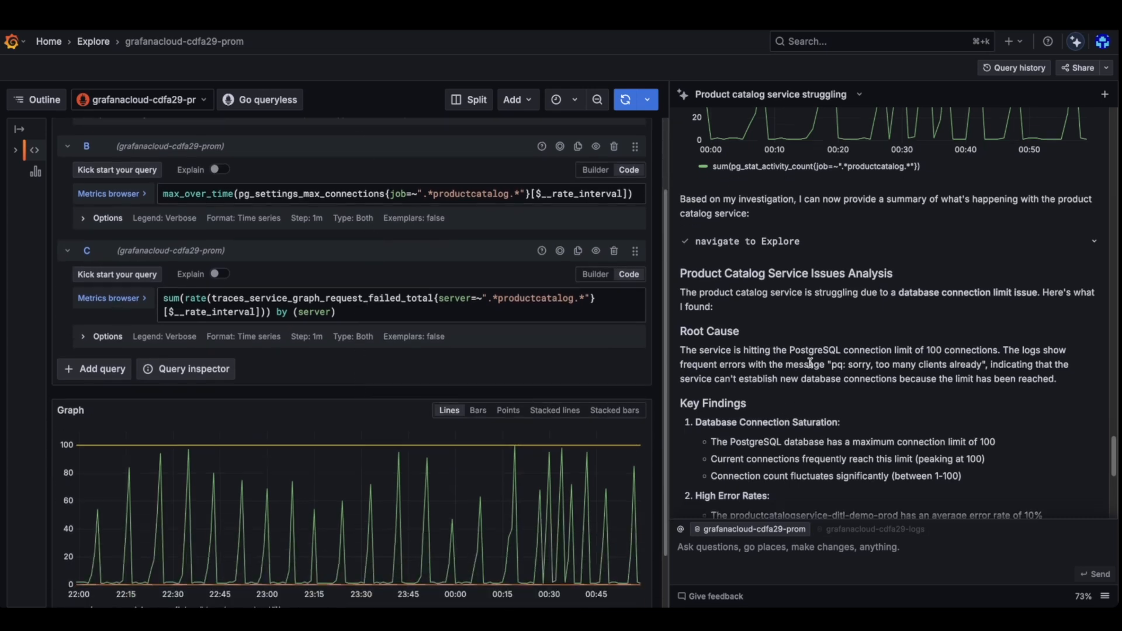
{"action": "left_click_drag", "start_coordinate": [680, 330], "coordinate": [1055, 360]}
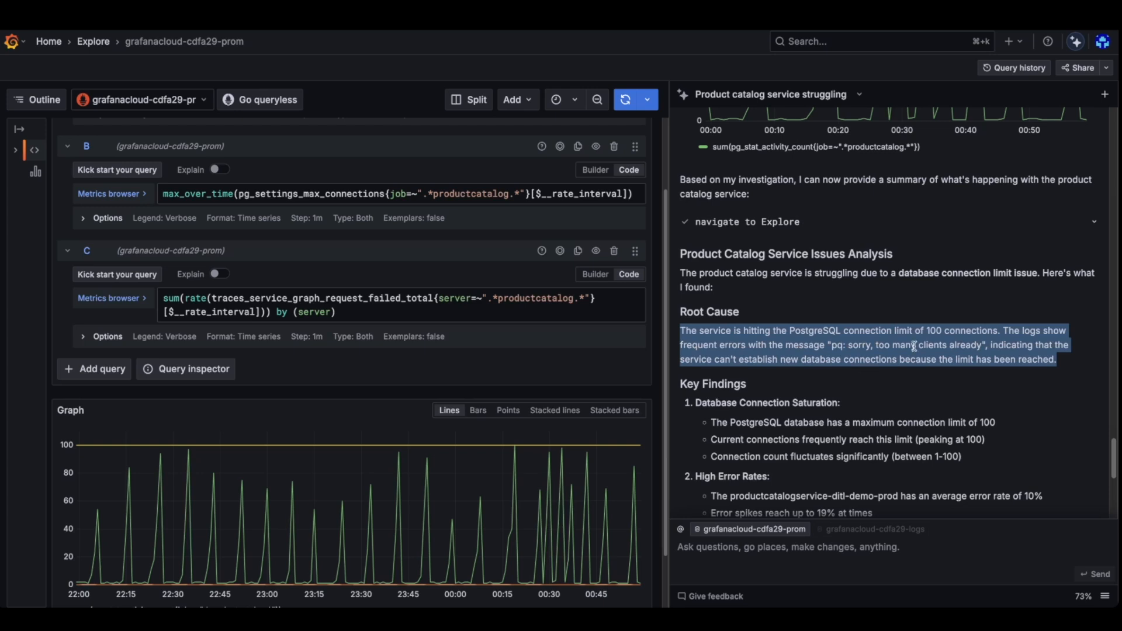
{"action": "scroll", "scroll_direction": "down", "scroll_amount": 3}
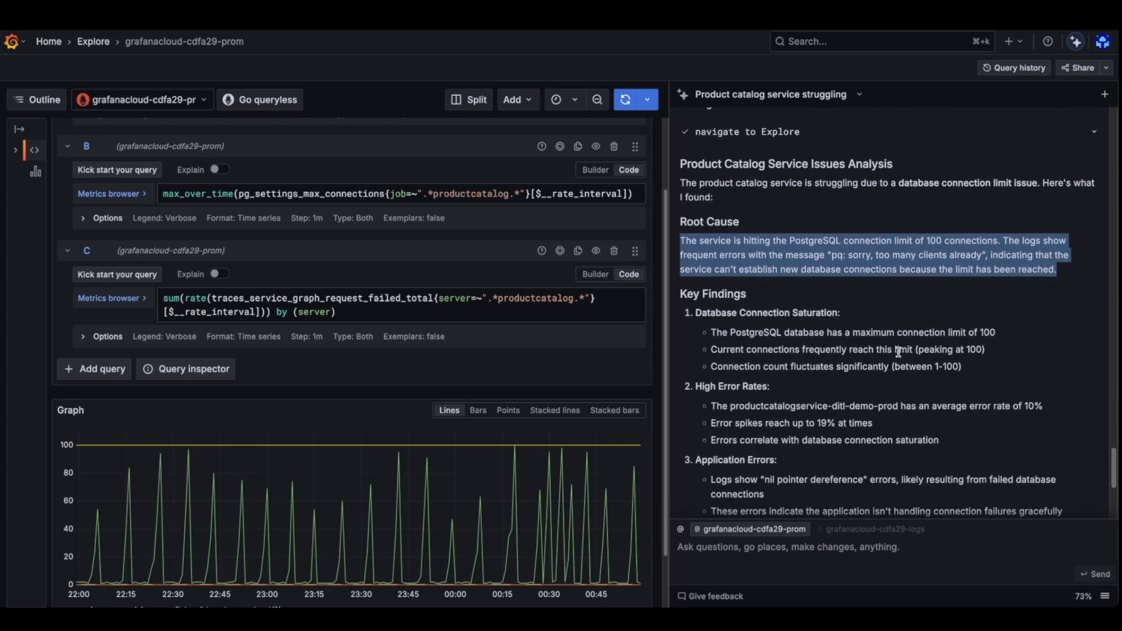
{"action": "scroll", "scroll_direction": "down", "scroll_amount": 3}
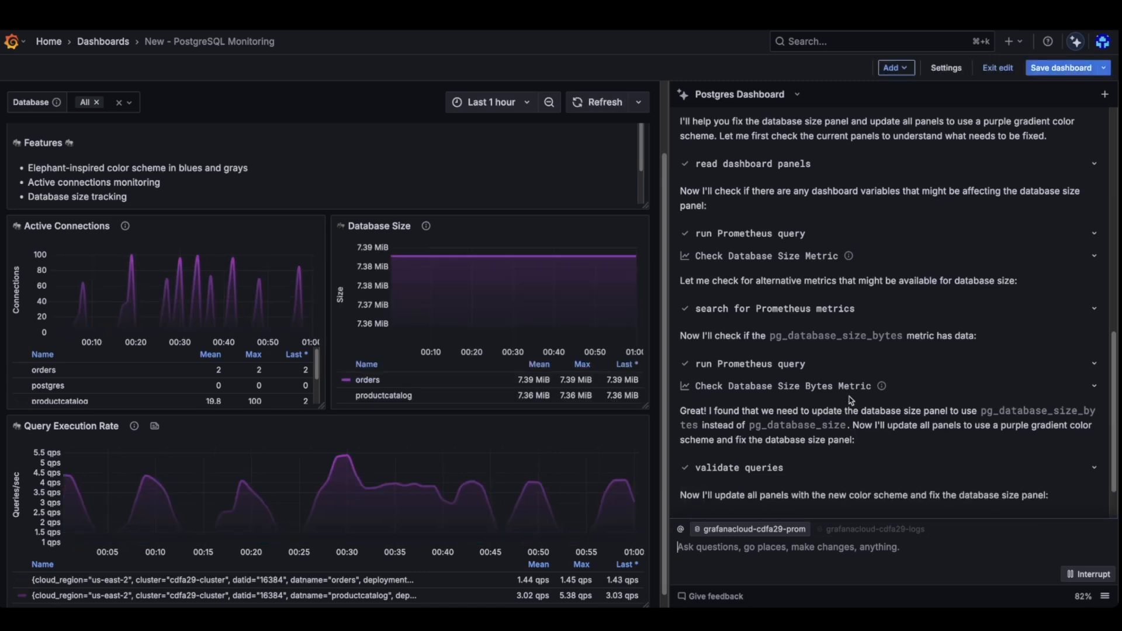
Scroll the updated PostgreSQL dashboard to check the purple-gradient panels and Database Size data.
{"action": "scroll", "scroll_direction": "down", "scroll_amount": 3}
{"action": "type", "text": "Create a dashboard for monitoring kafka"}
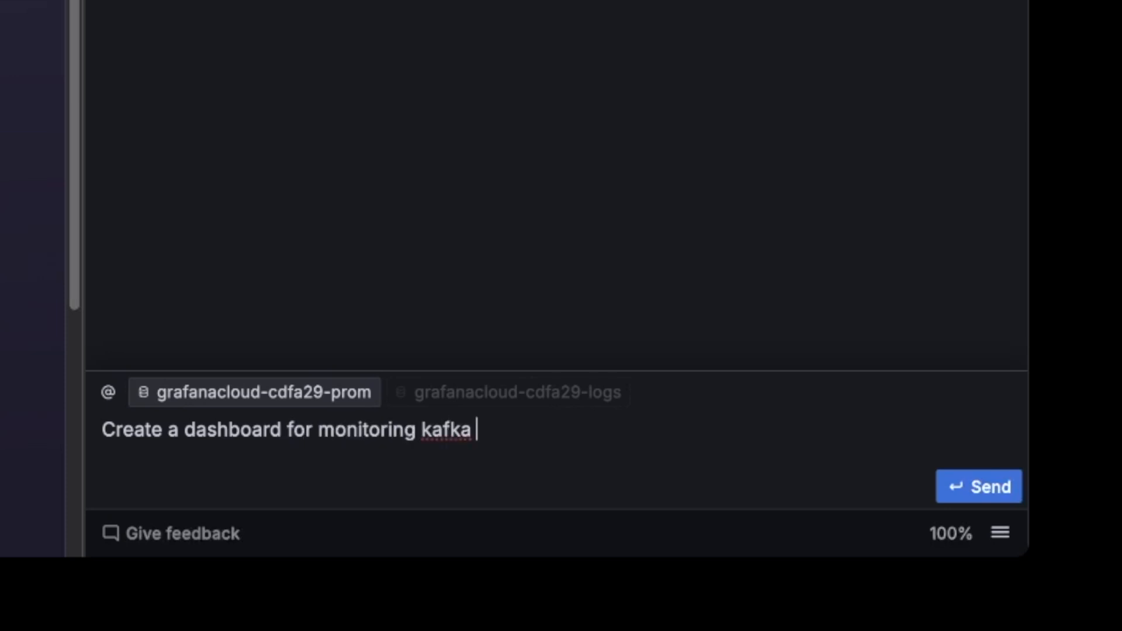
Send a request for a Kafka monitoring dashboard with the 5 most important panels.
{"action": "type", "text": "with 5 panels pi"}
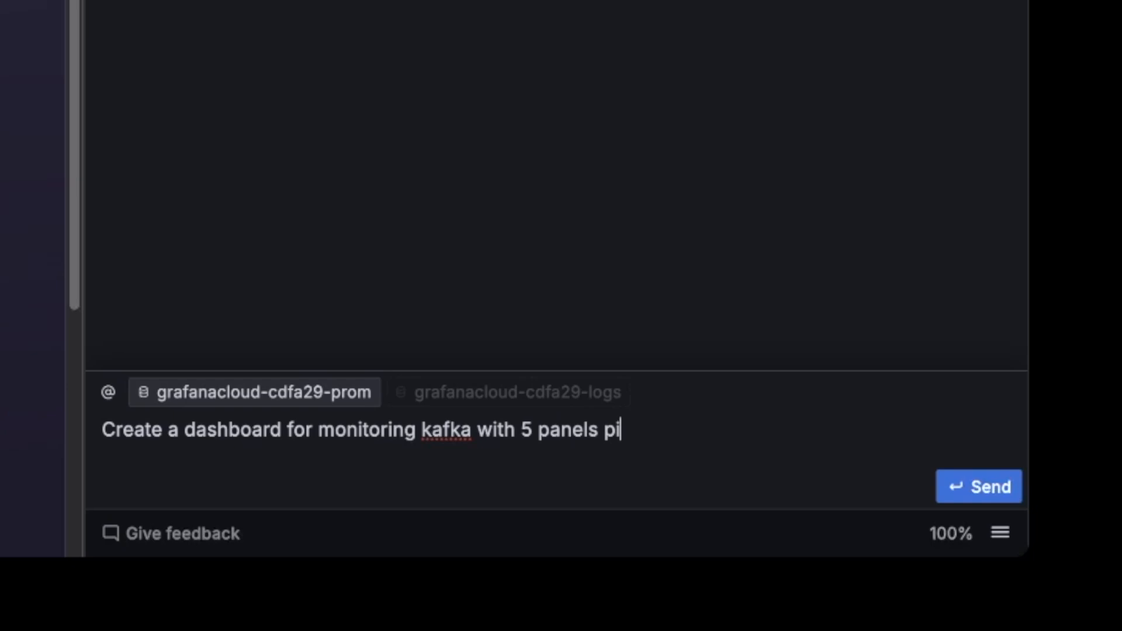
{"action": "type", "text": "ck the most. impor"}
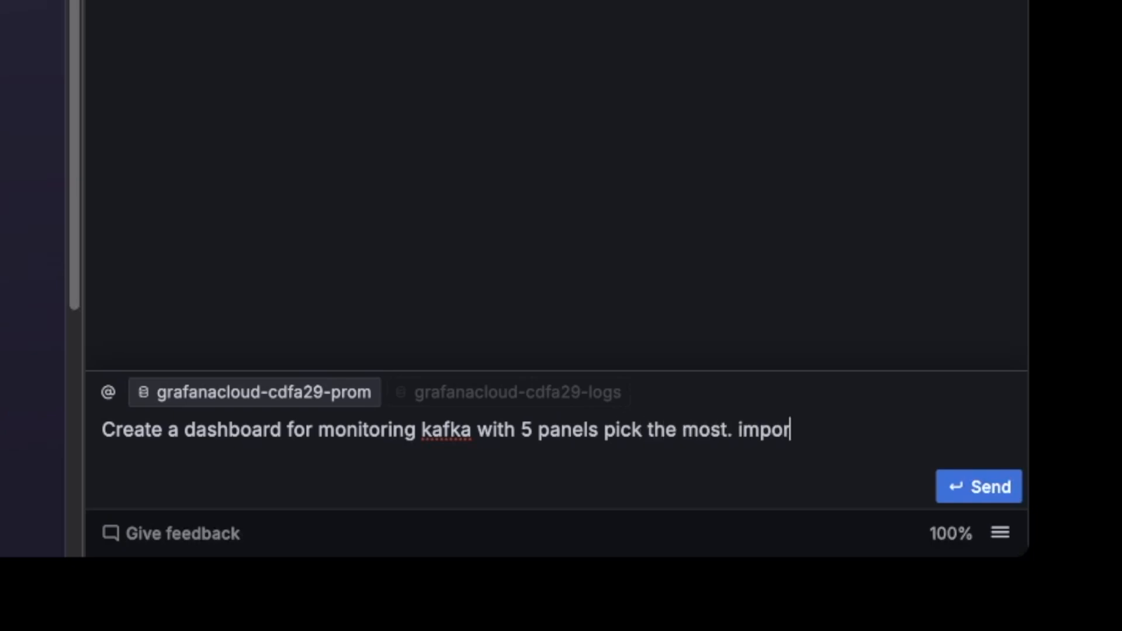
{"action": "left_click", "coordinate": [979, 487]}
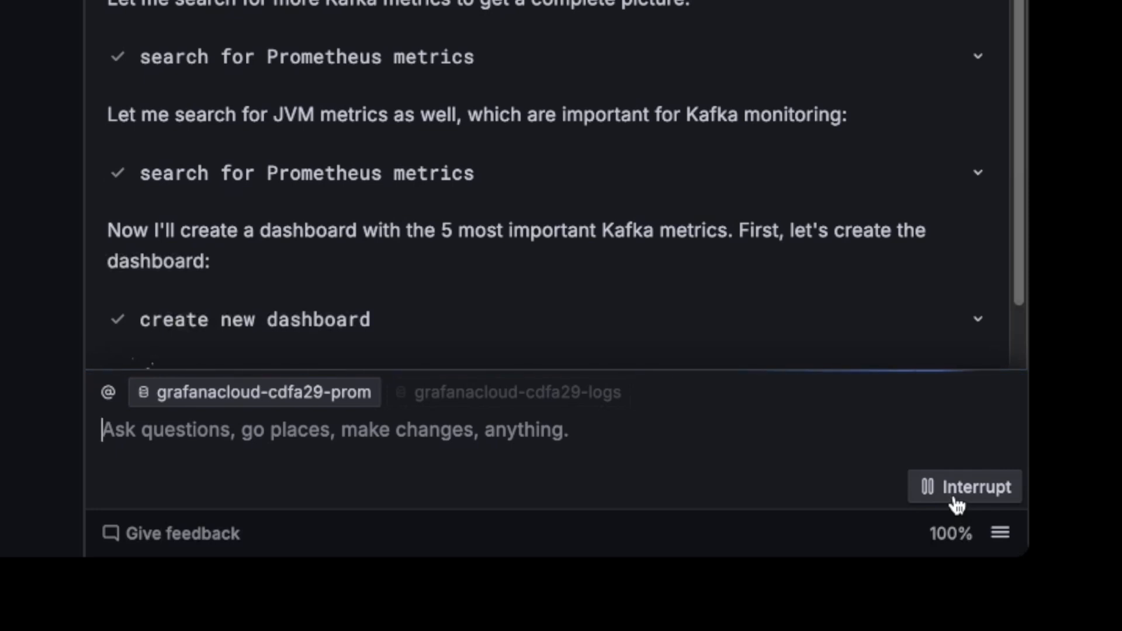
{"action": "mouse_move", "coordinate": [789, 482]}
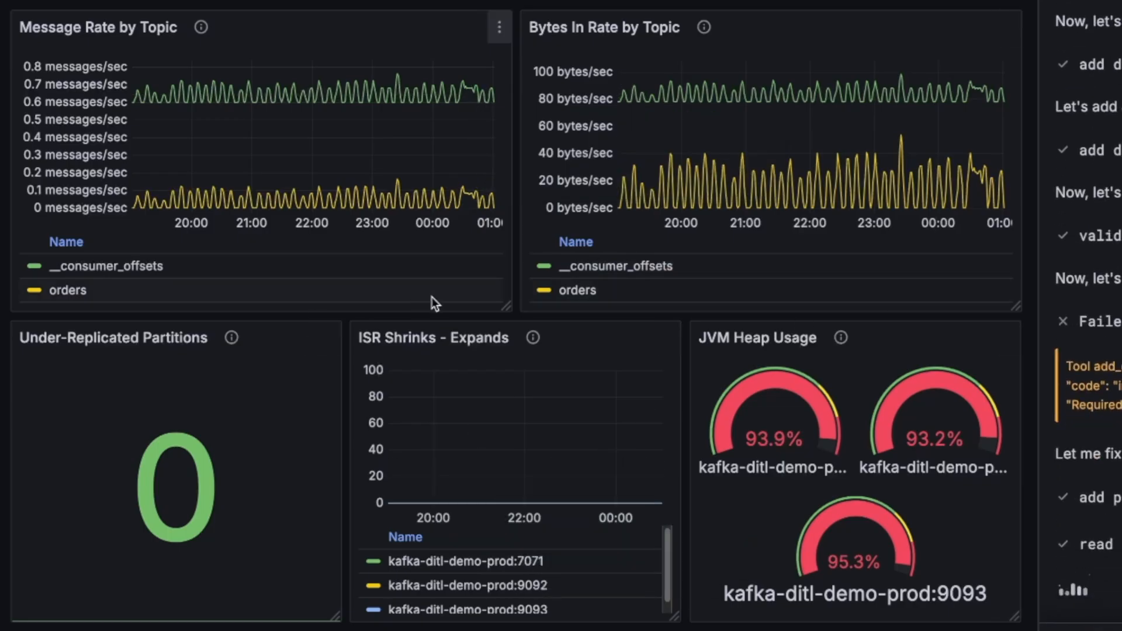
{"action": "mouse_move", "coordinate": [346, 252]}
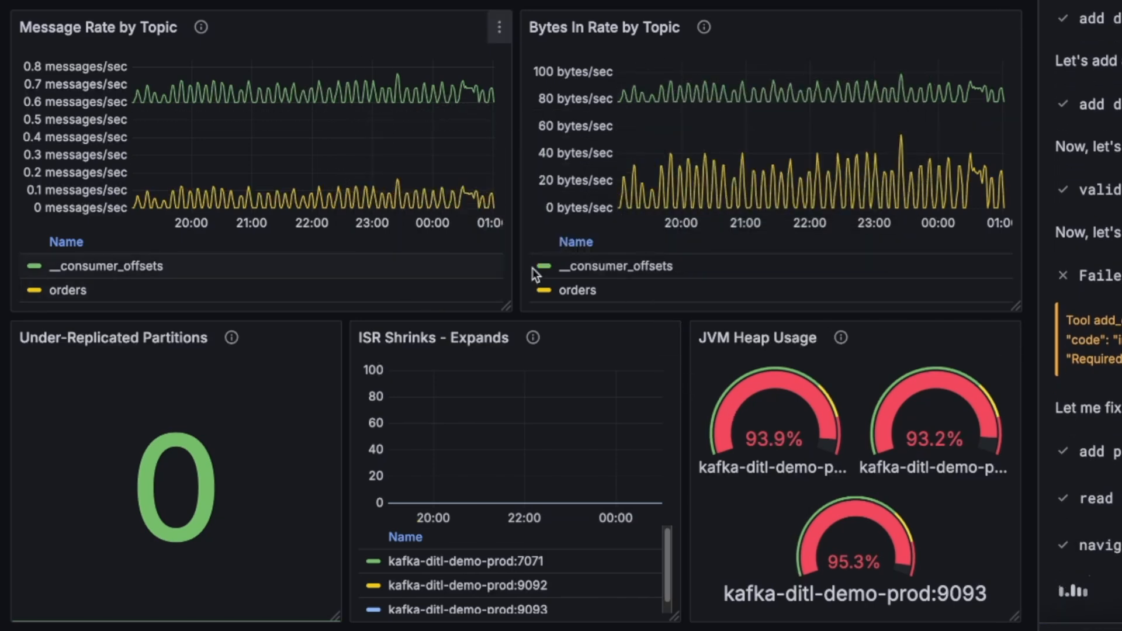
{"action": "mouse_move", "coordinate": [770, 347]}
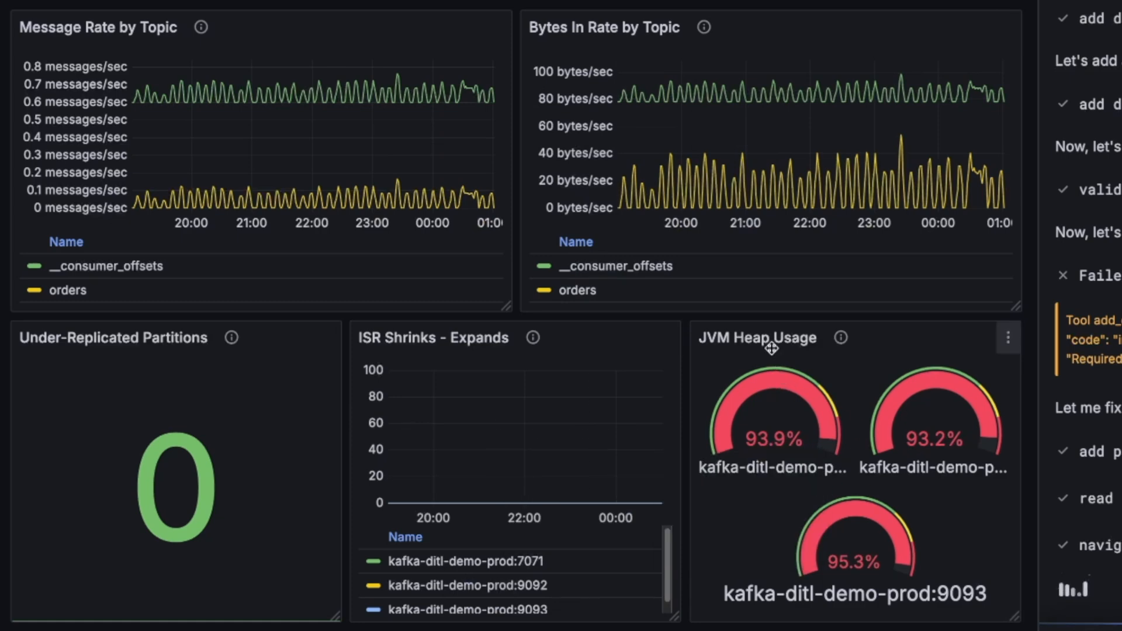
{"action": "mouse_move", "coordinate": [782, 432]}
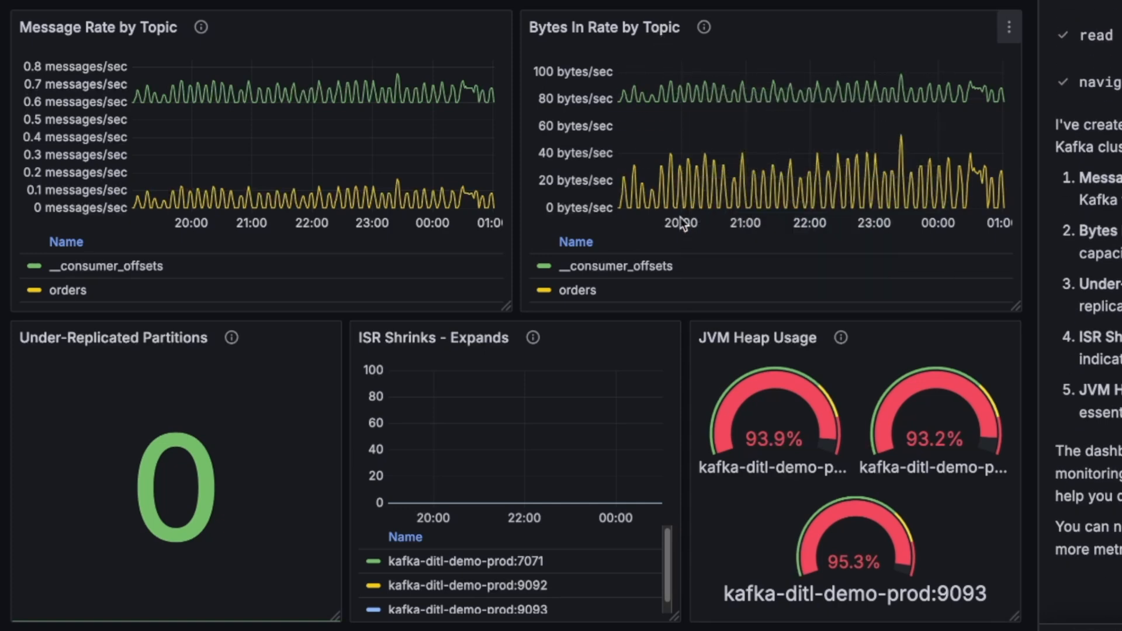
{"action": "mouse_move", "coordinate": [828, 442]}
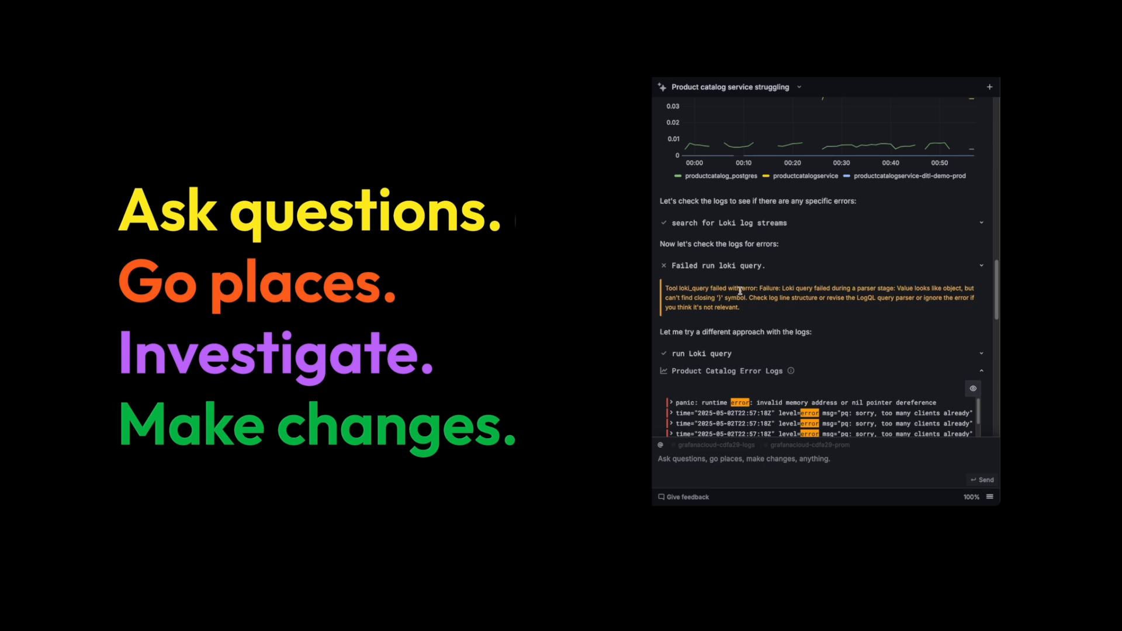
{"action": "scroll", "scroll_direction": "down", "scroll_amount": 3}
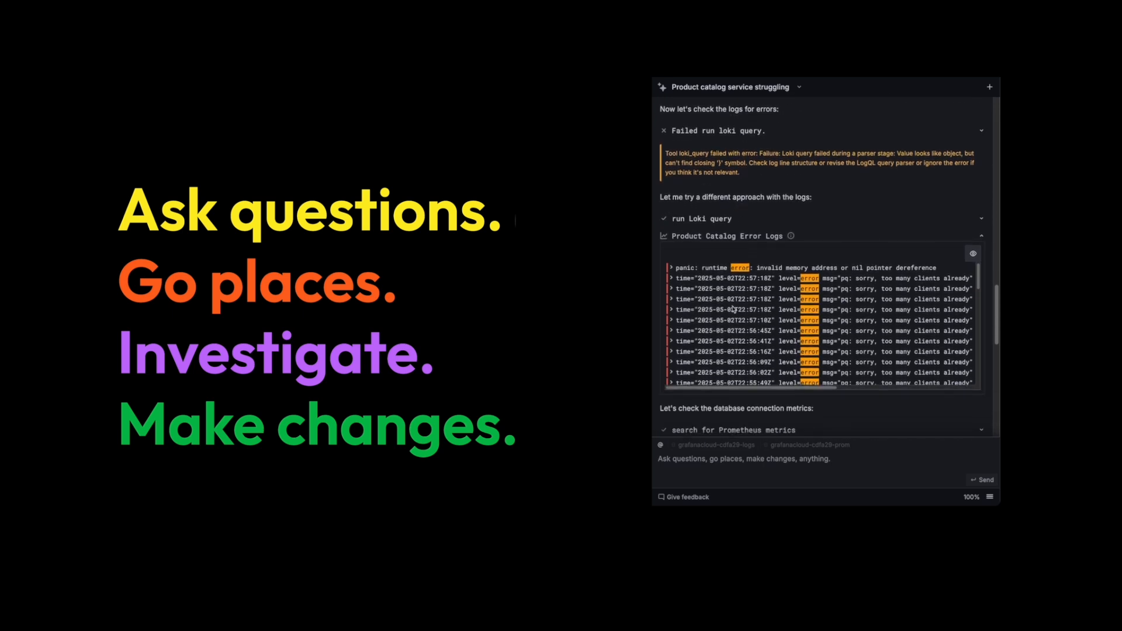